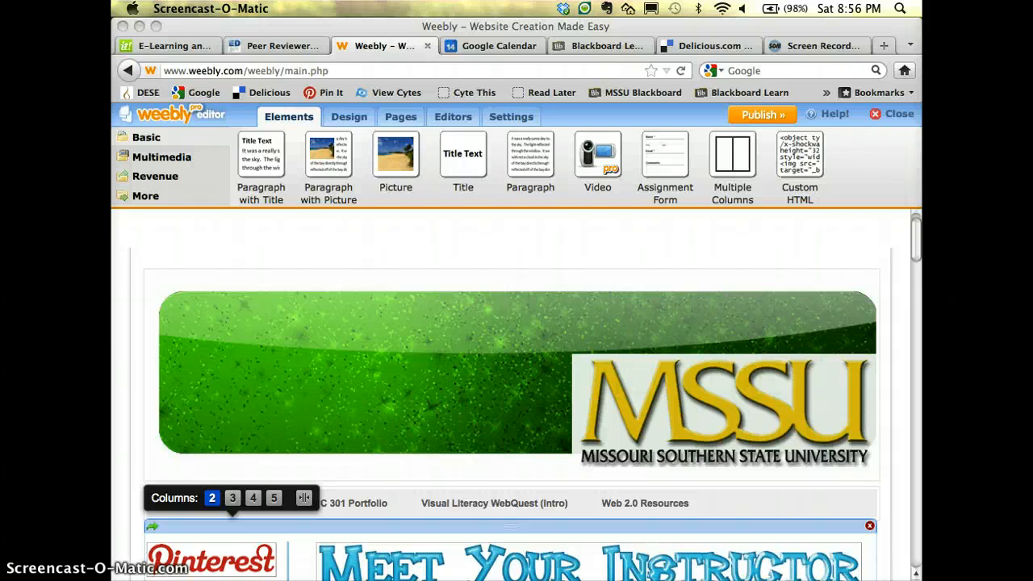
pyautogui.moveTo(164, 450)
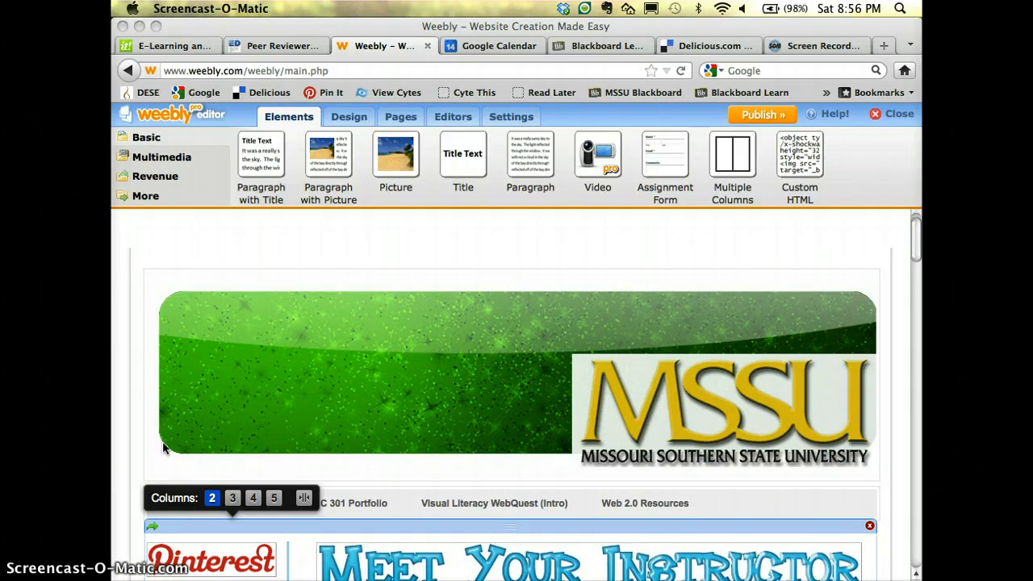
pyautogui.moveTo(149, 396)
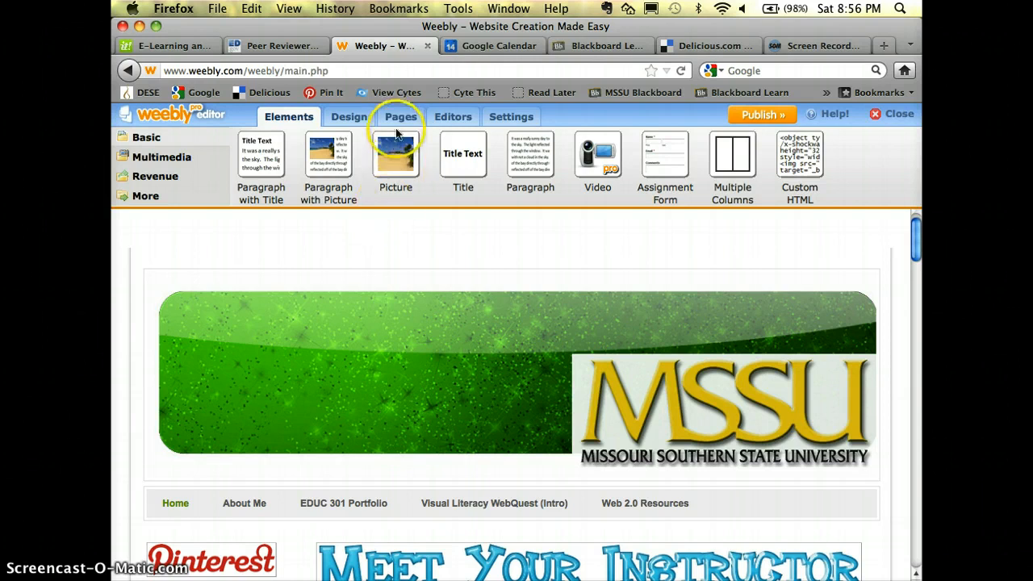
# From the Pages view, add a blog page named Blog and start editing it
pyautogui.click(400, 116)
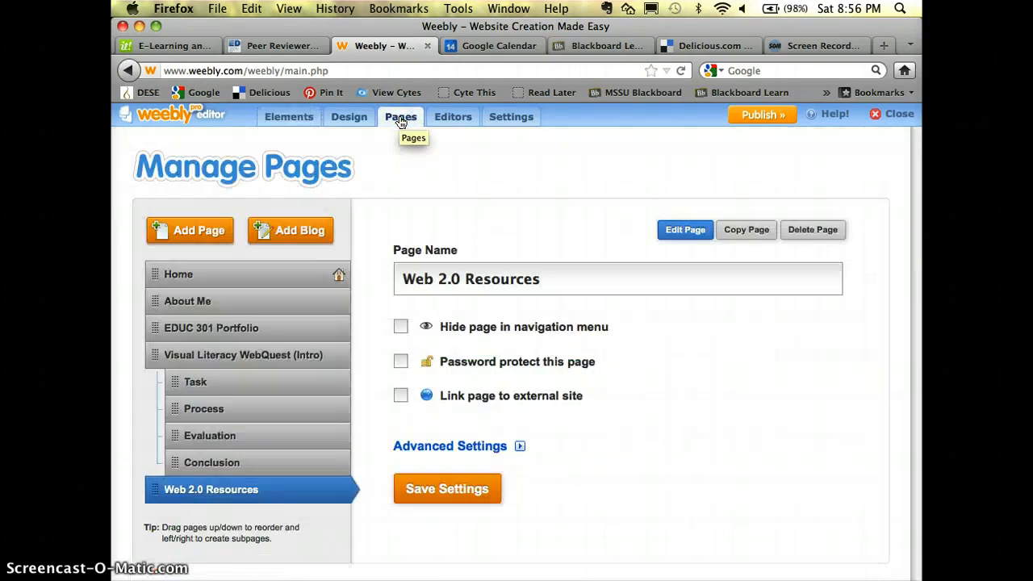
pyautogui.moveTo(200, 229)
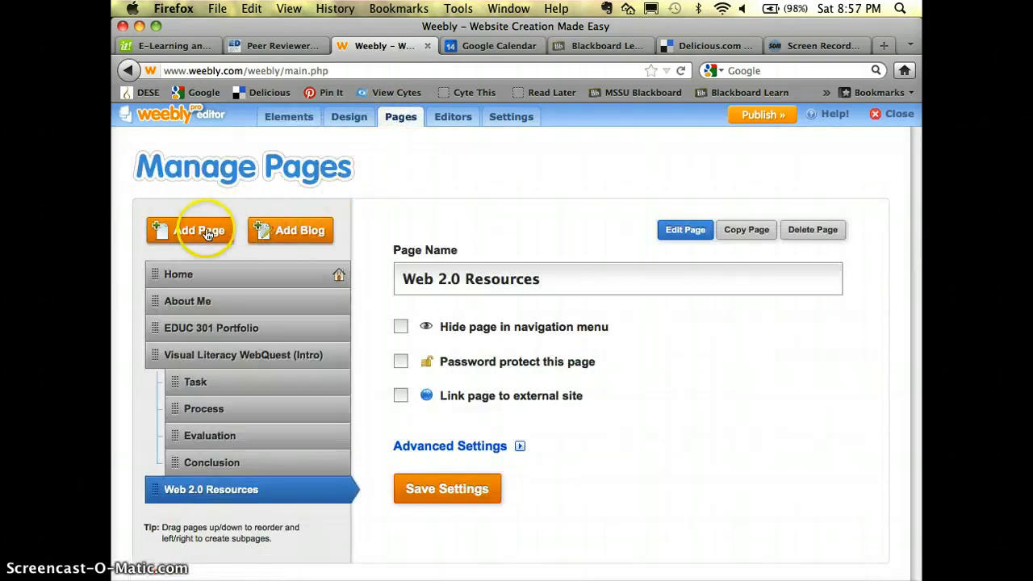
pyautogui.moveTo(287, 232)
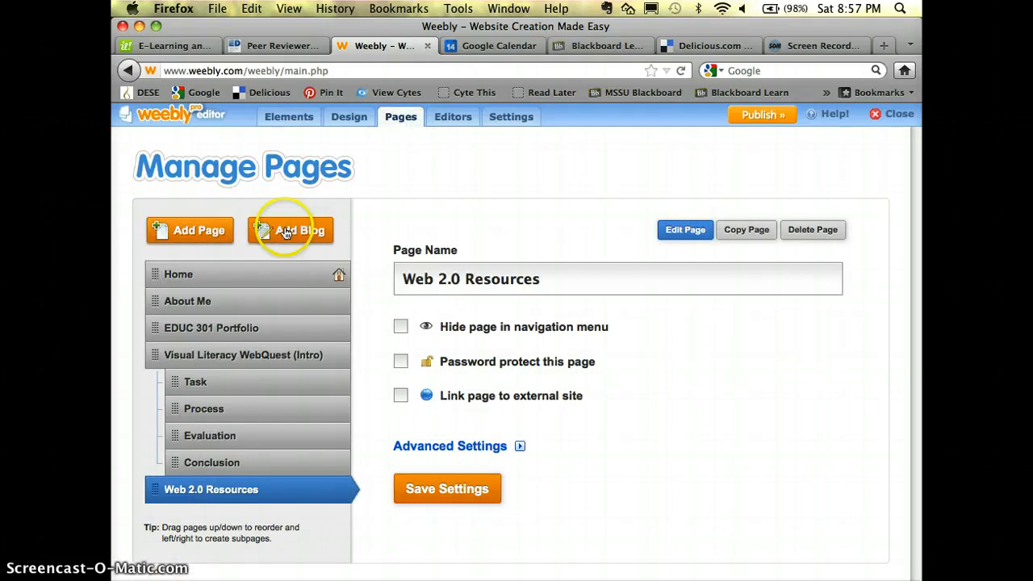
pyautogui.click(290, 229)
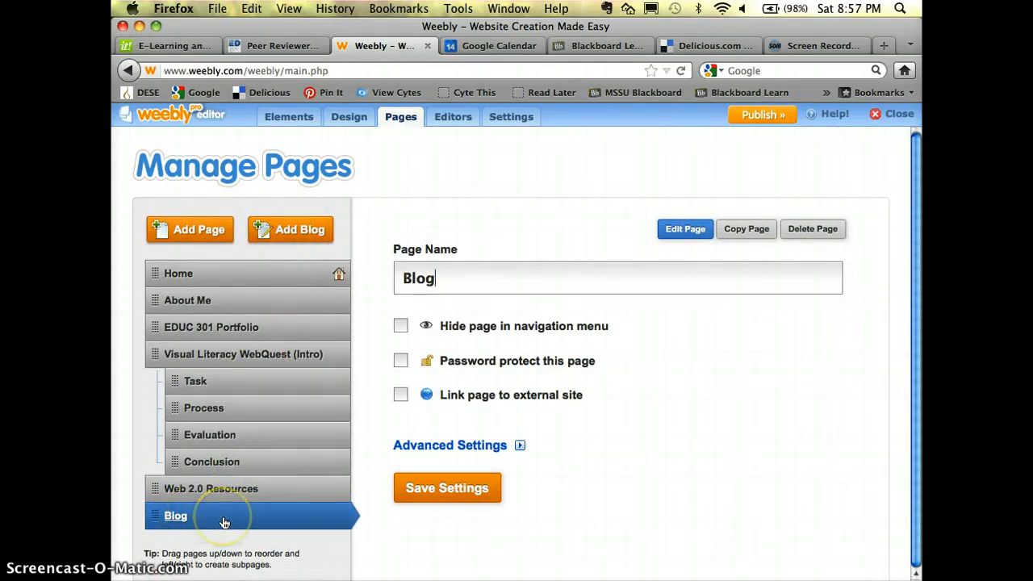
pyautogui.moveTo(329, 342)
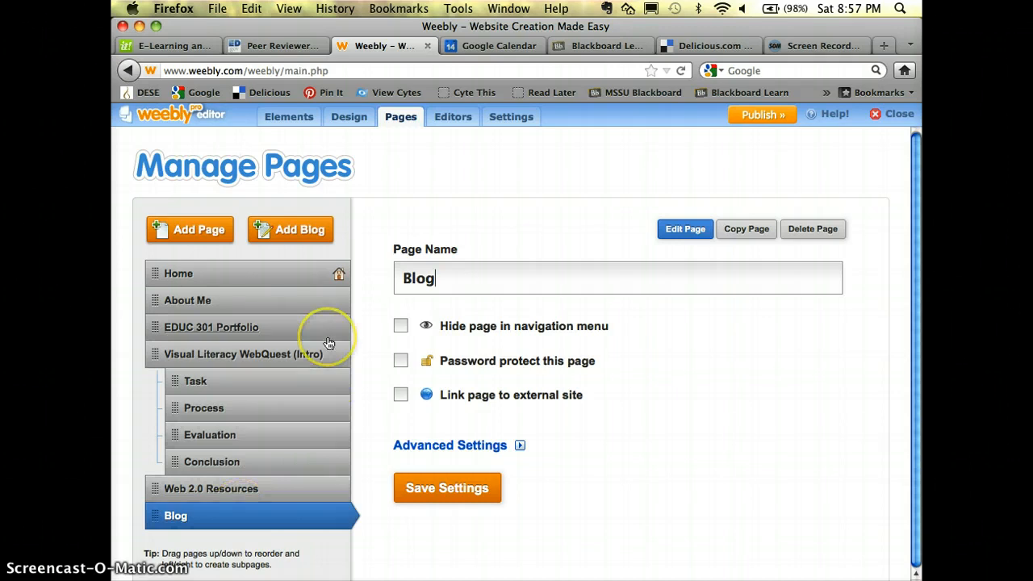
pyautogui.moveTo(334, 458)
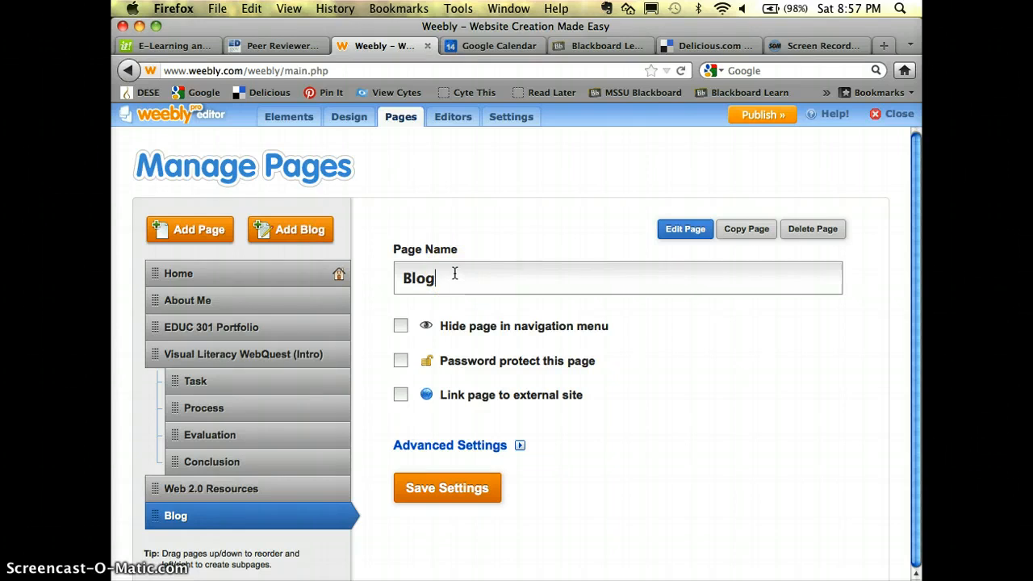
pyautogui.moveTo(649, 268)
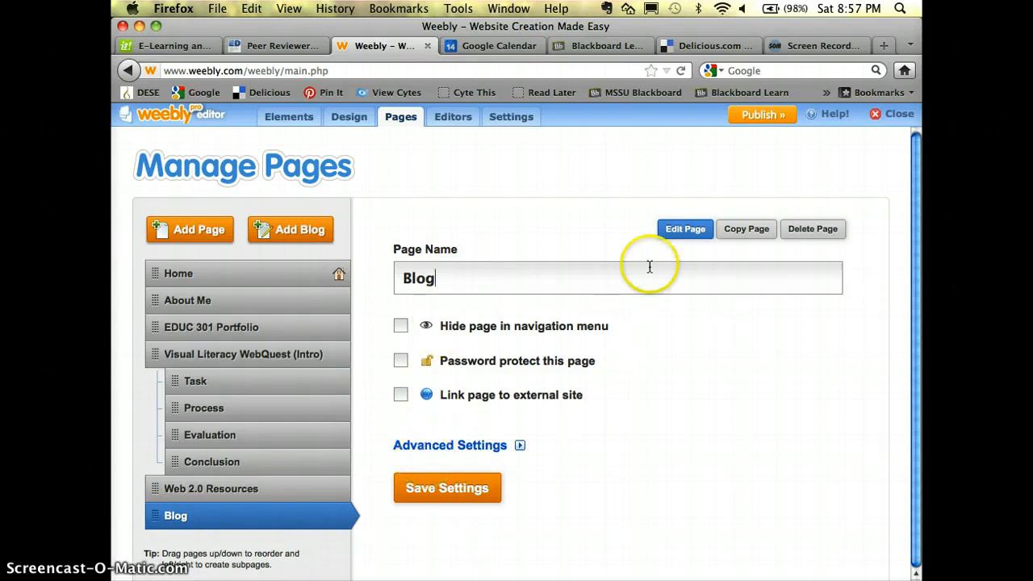
pyautogui.click(684, 229)
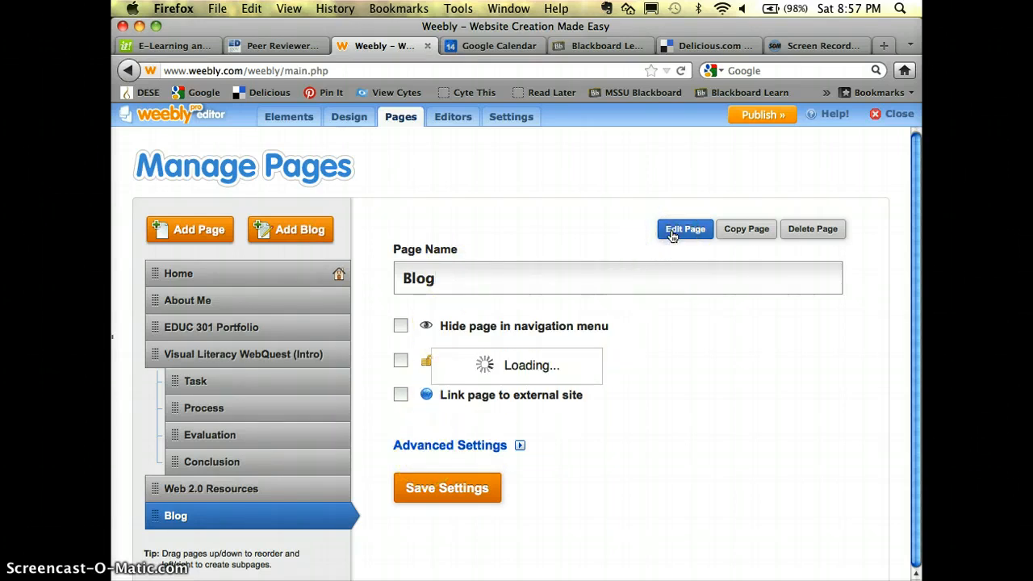
# Load the Blog page in the editor and scroll to its sample First Post! entry
pyautogui.click(685, 229)
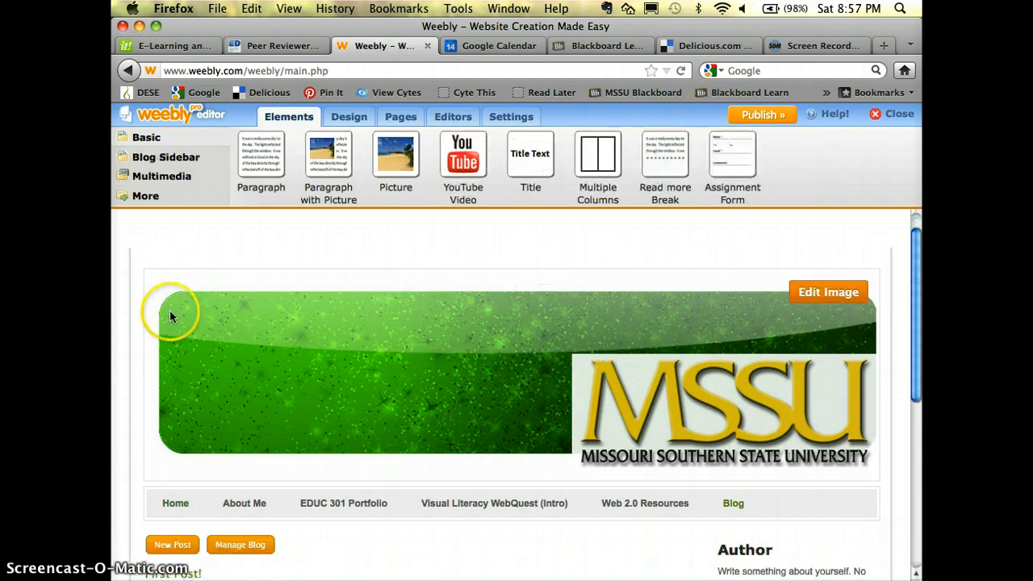
pyautogui.scroll(-3)
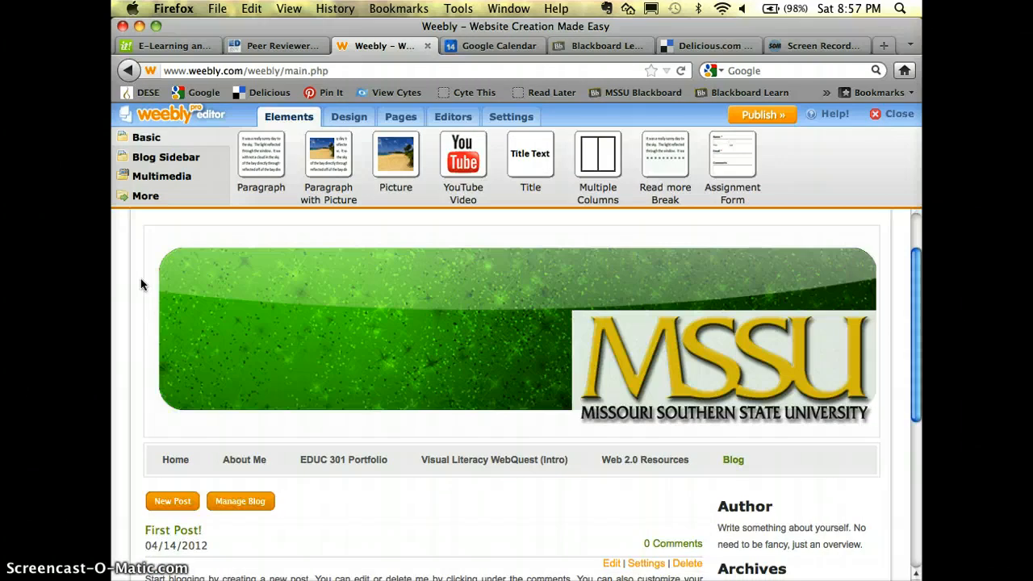
pyautogui.scroll(-3)
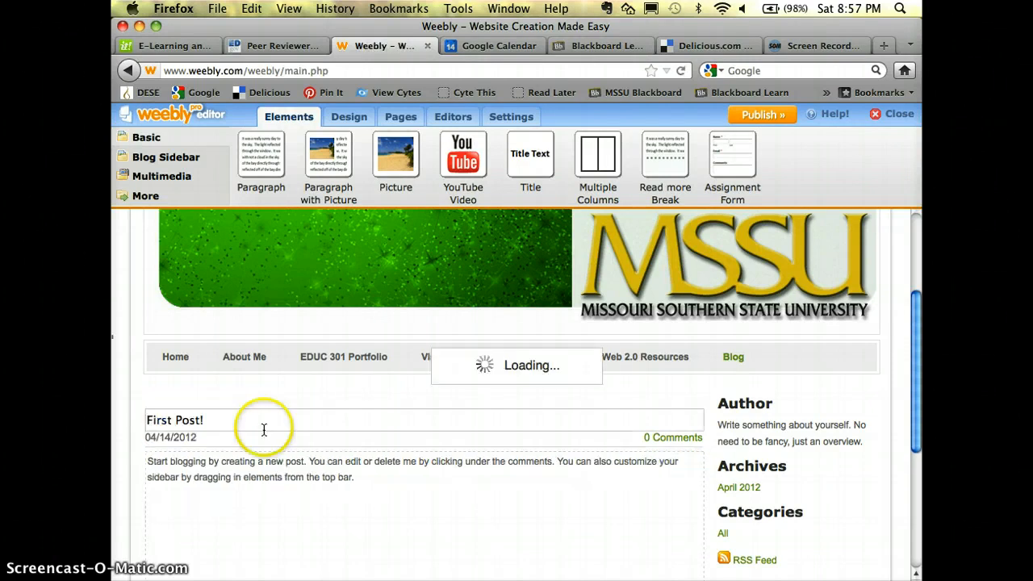
# Replace the sample post's 'First Post!' title with 'Web 2.0 Tools'
pyautogui.click(174, 420)
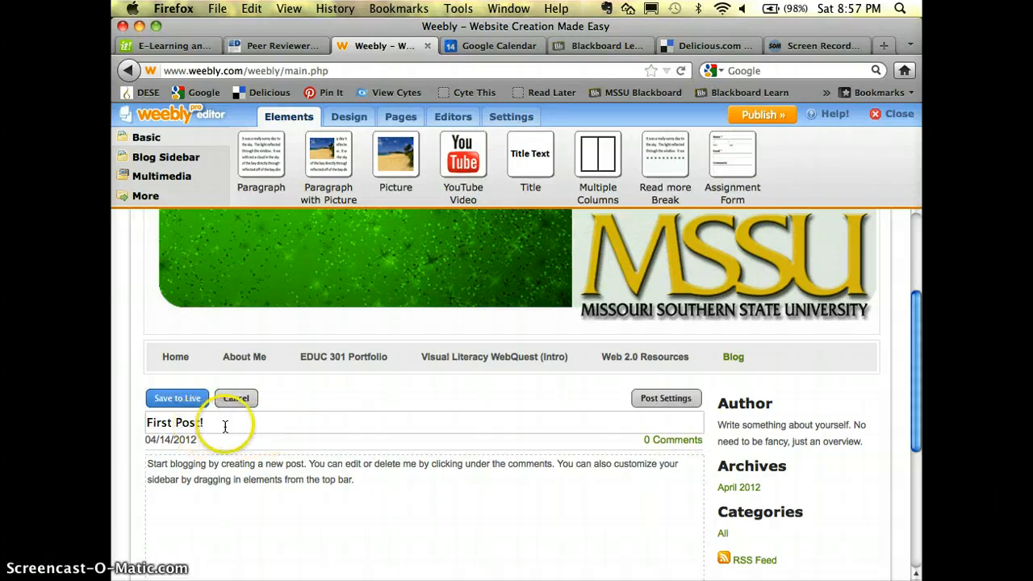
pyautogui.tripleClick(175, 423)
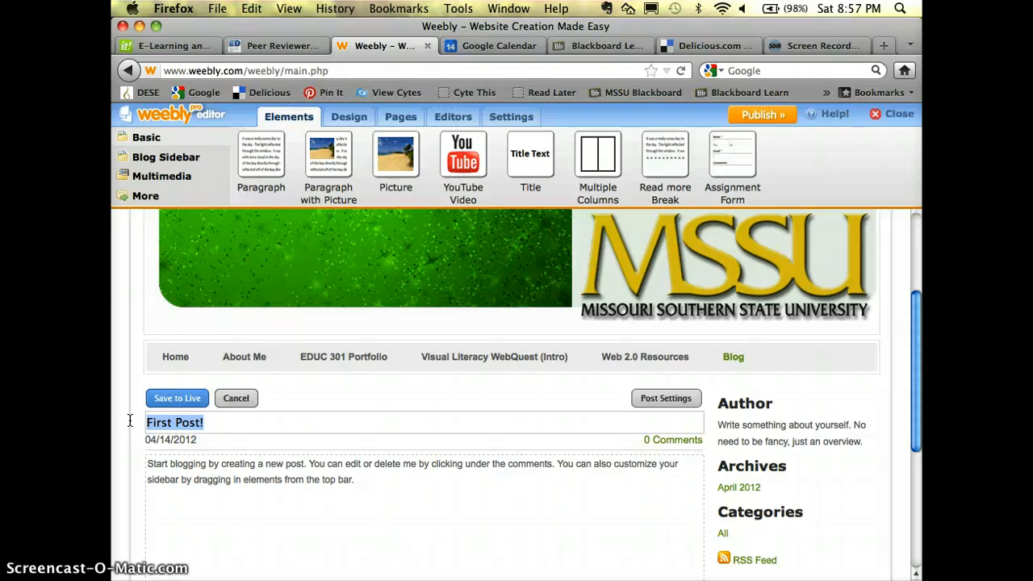
pyautogui.write('Web')
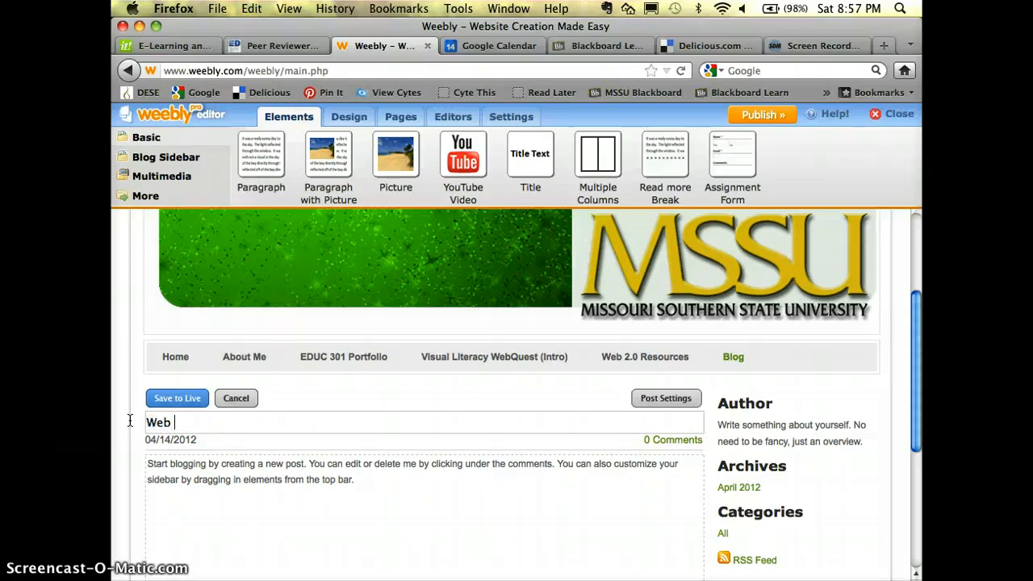
pyautogui.write('2.0')
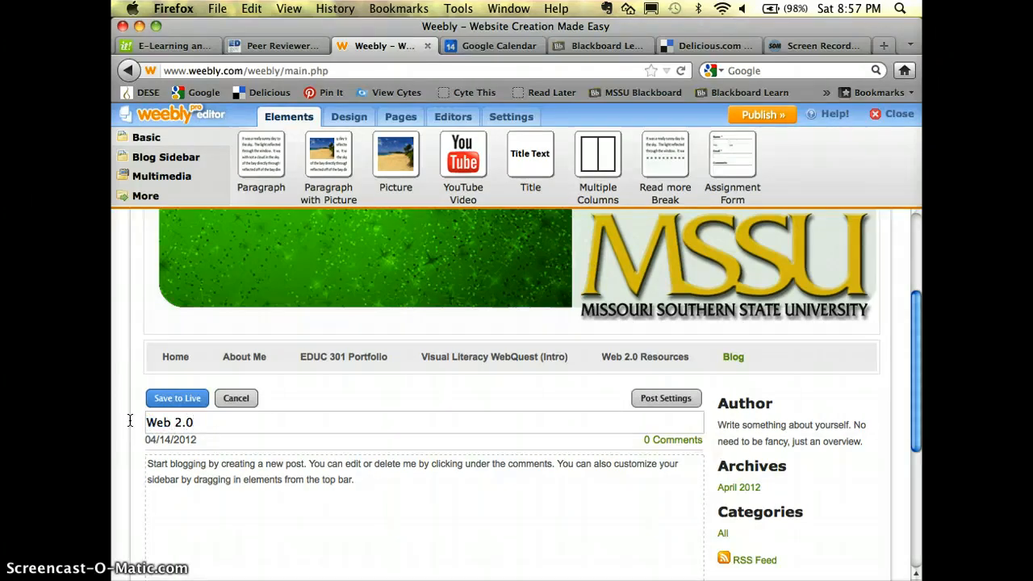
pyautogui.write('Tool')
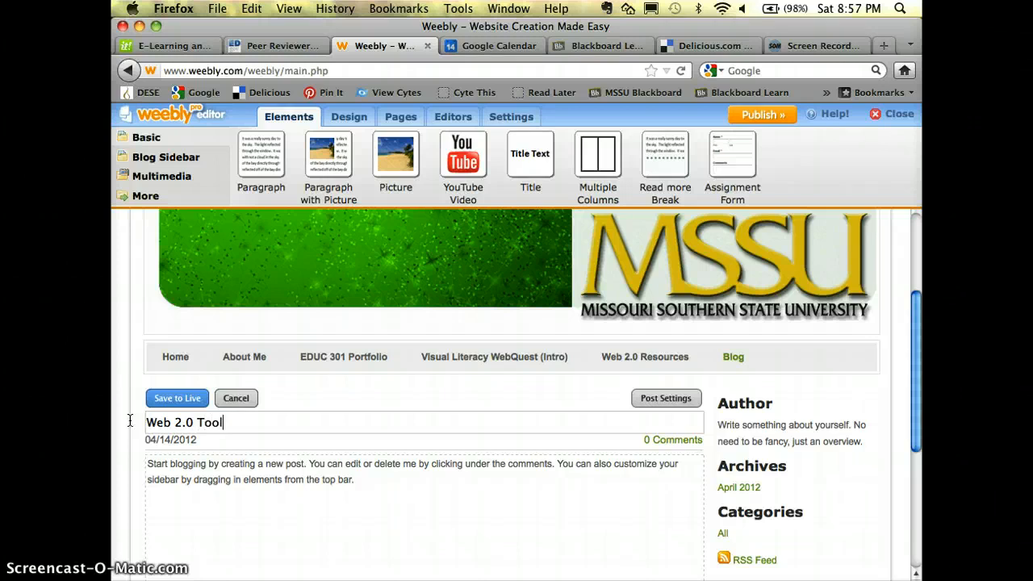
# Write the body line 'After looking at the various Web 2.0 Tools, I would recommend...'
pyautogui.click(210, 478)
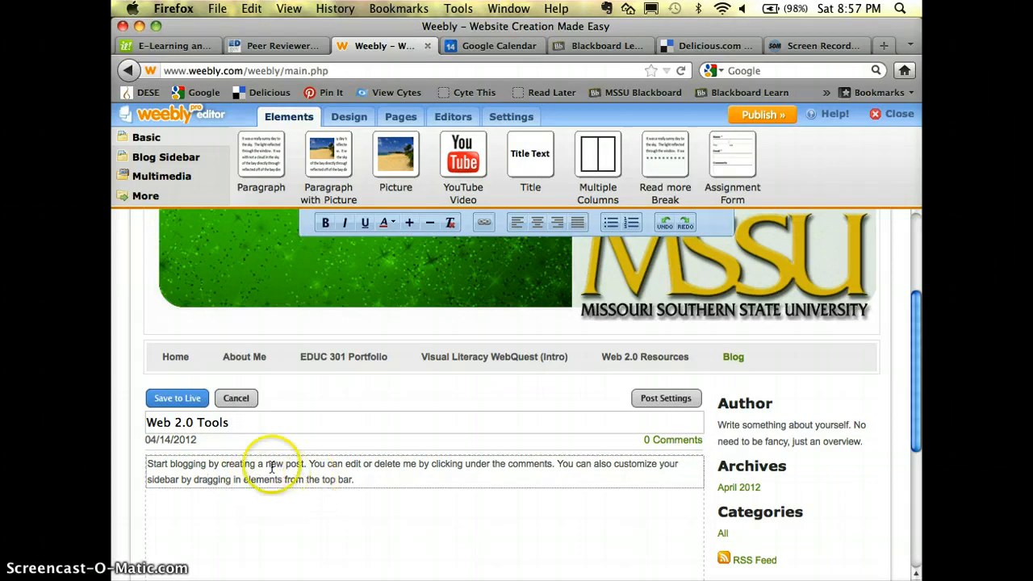
pyautogui.moveTo(294, 482)
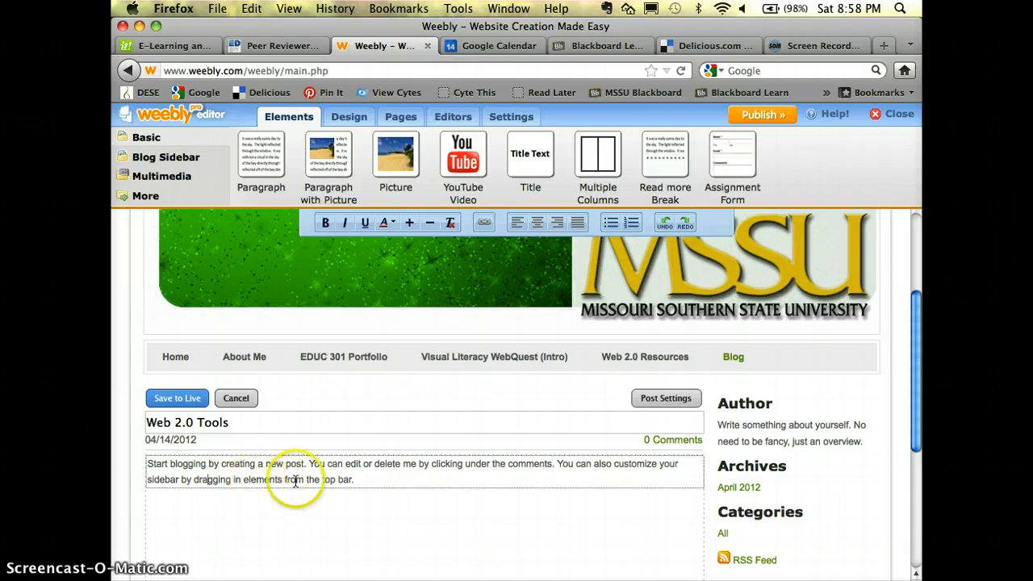
pyautogui.moveTo(365, 484)
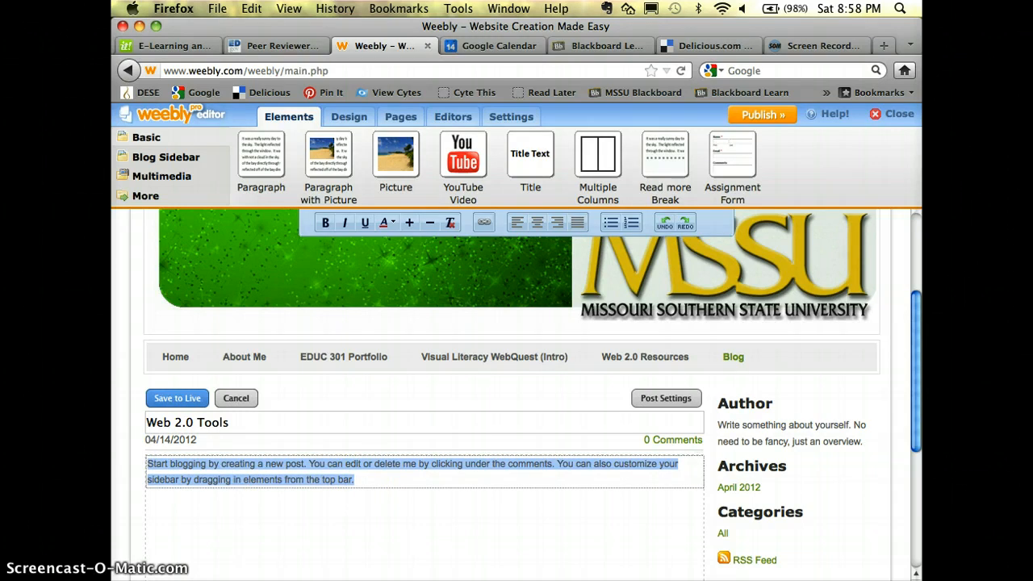
pyautogui.write('After looking a')
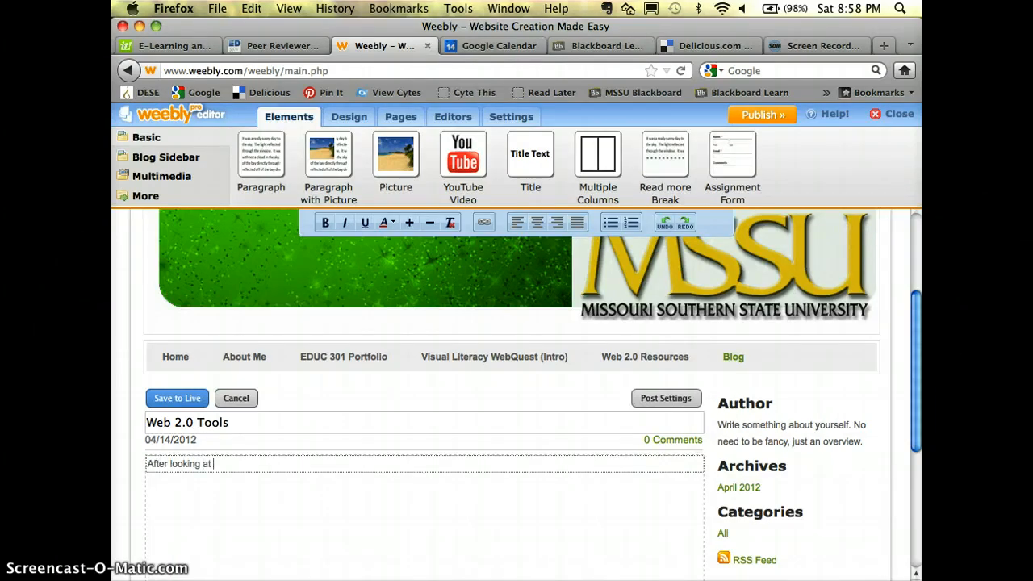
pyautogui.write('the various')
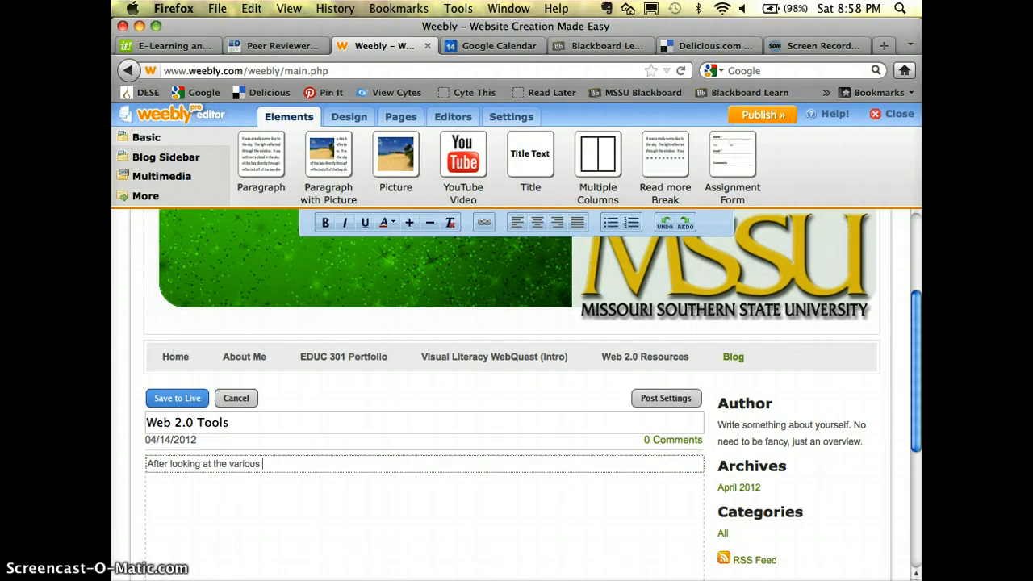
pyautogui.write('Web 2.0')
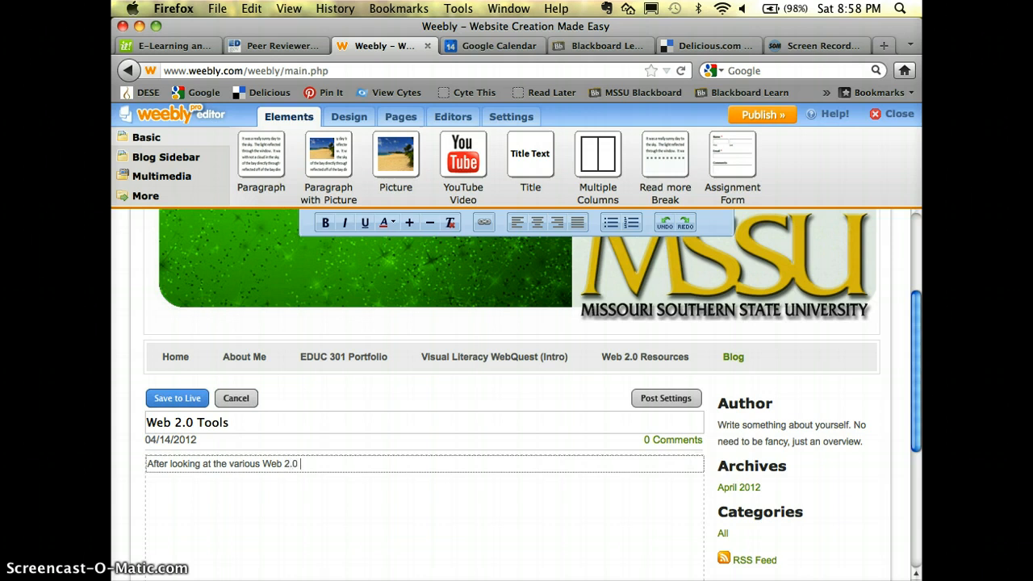
pyautogui.write('Tools, I woul')
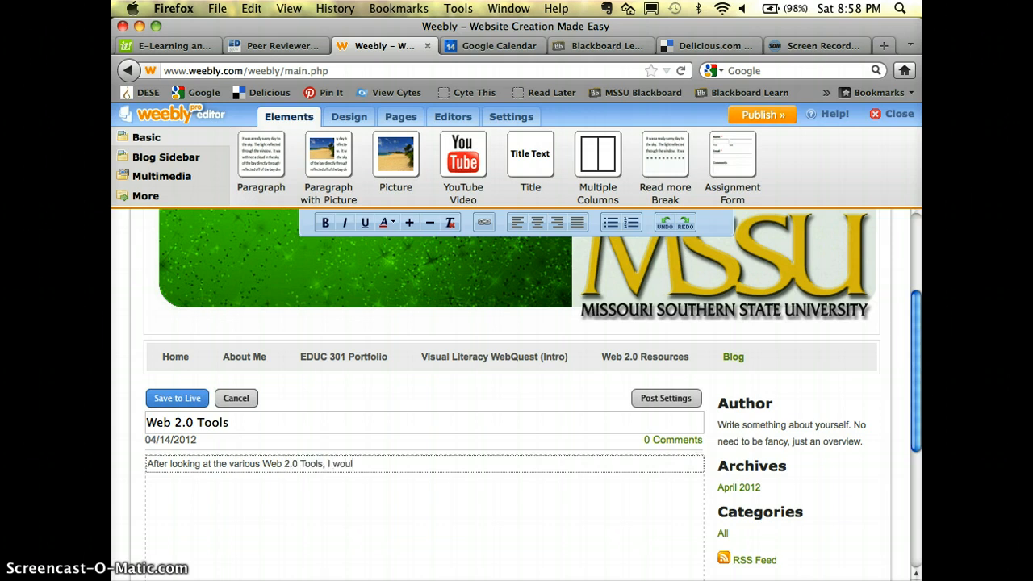
pyautogui.write('d recommend')
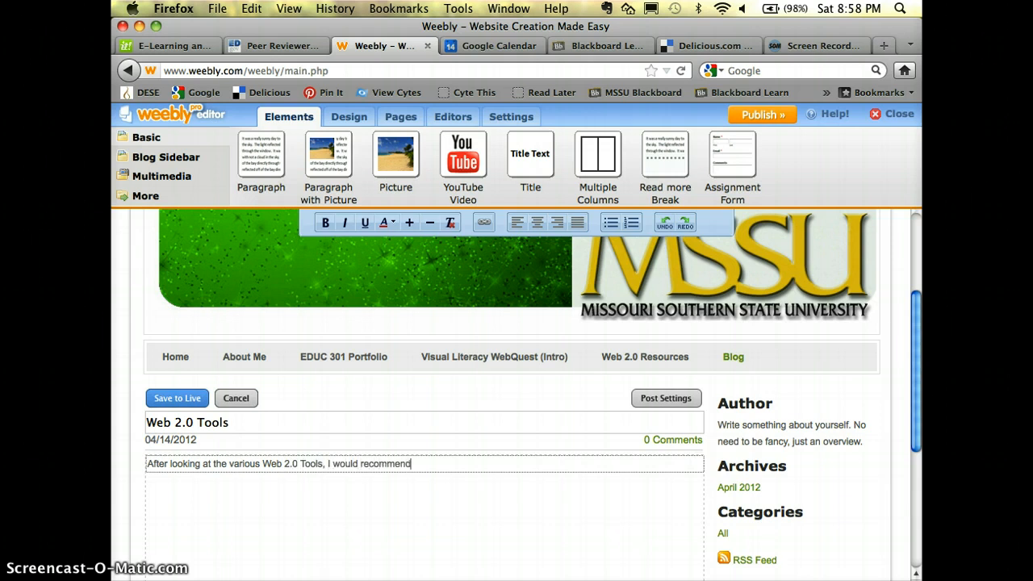
pyautogui.write('...')
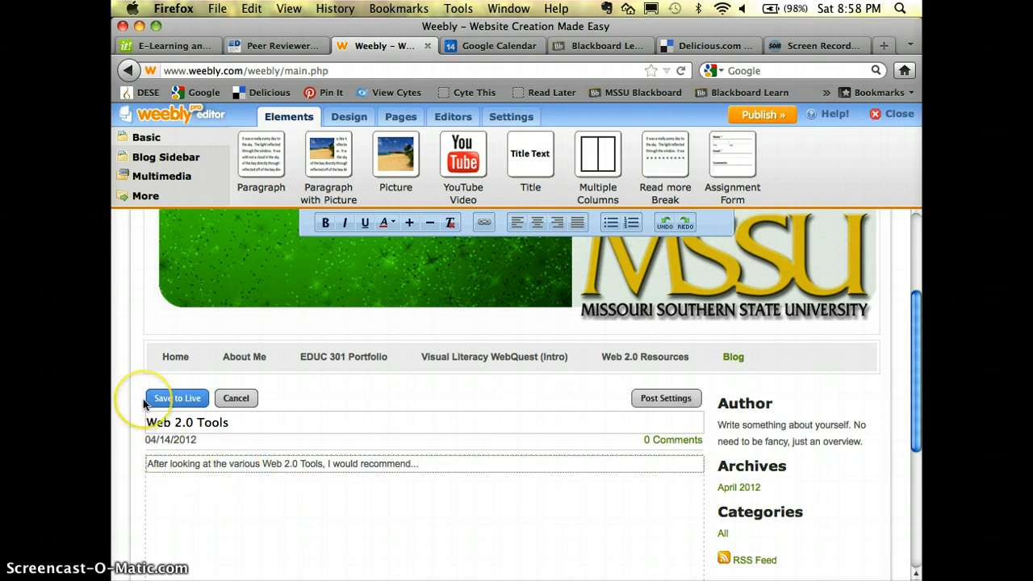
# Enter 'web2.0, wallwisher,' in the post's Categories field
pyautogui.scroll(-3)
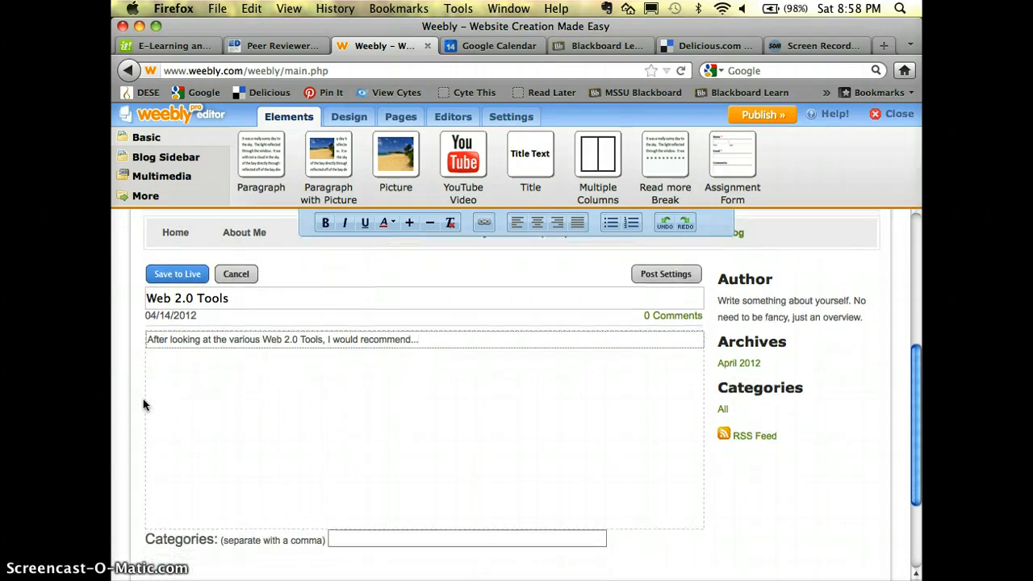
pyautogui.click(339, 539)
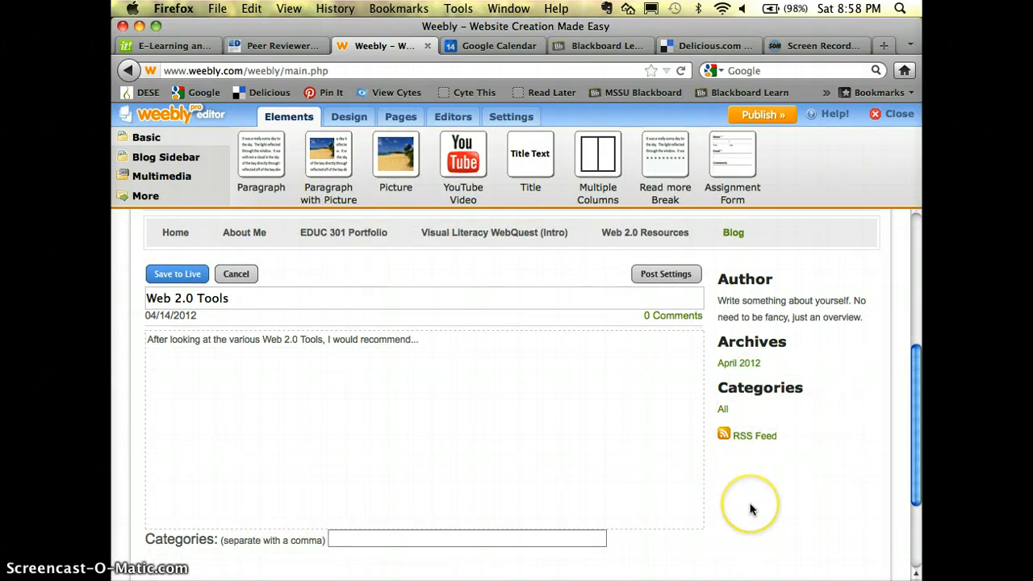
pyautogui.moveTo(746, 491)
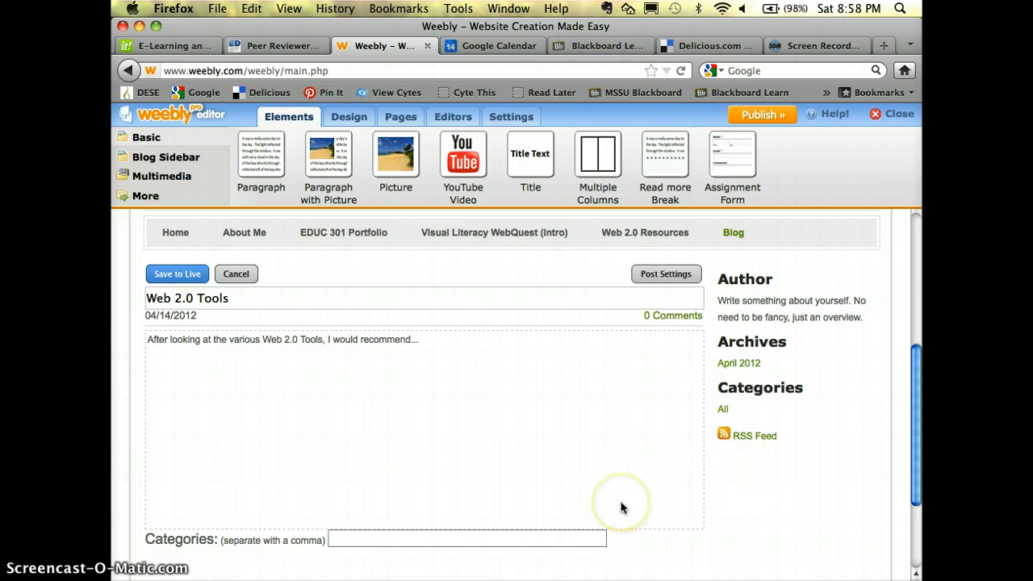
pyautogui.write('web2,')
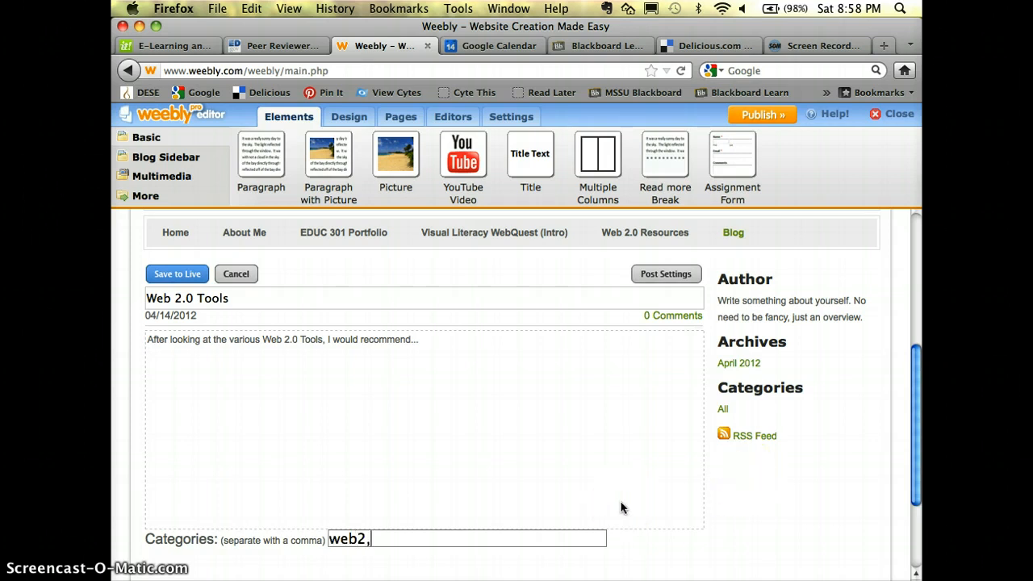
pyautogui.press('BackSpace')
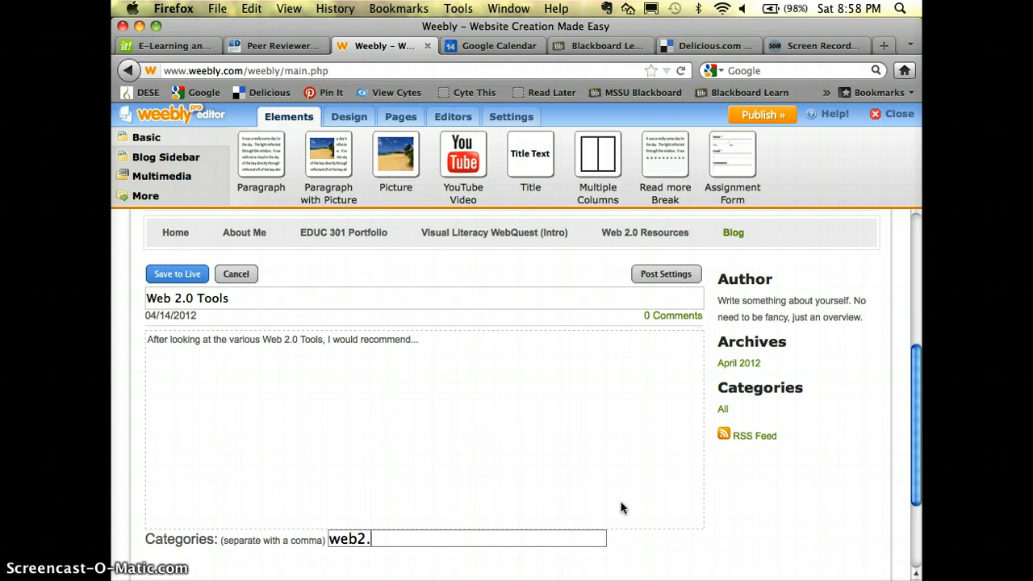
pyautogui.write(',')
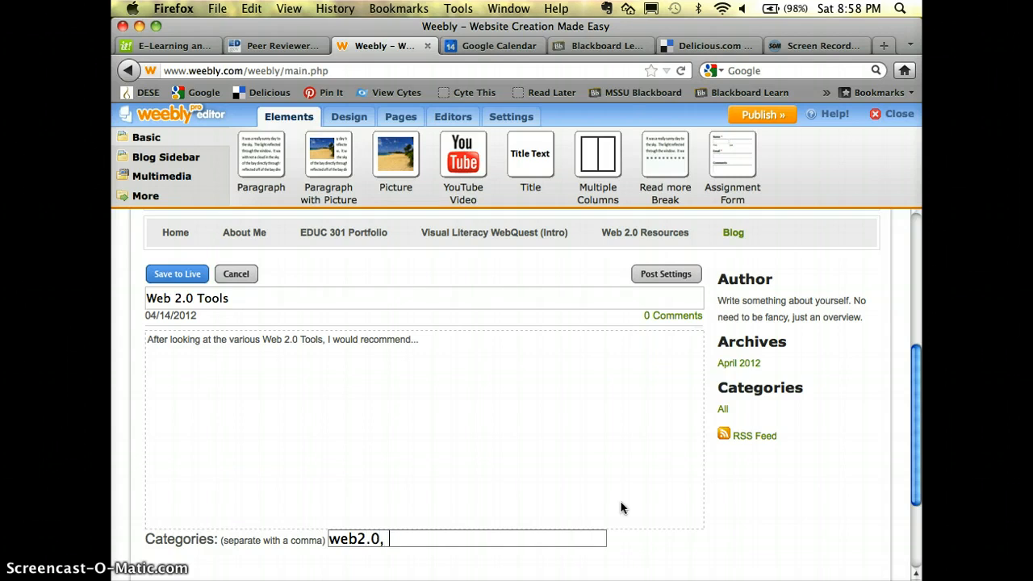
pyautogui.write('wa')
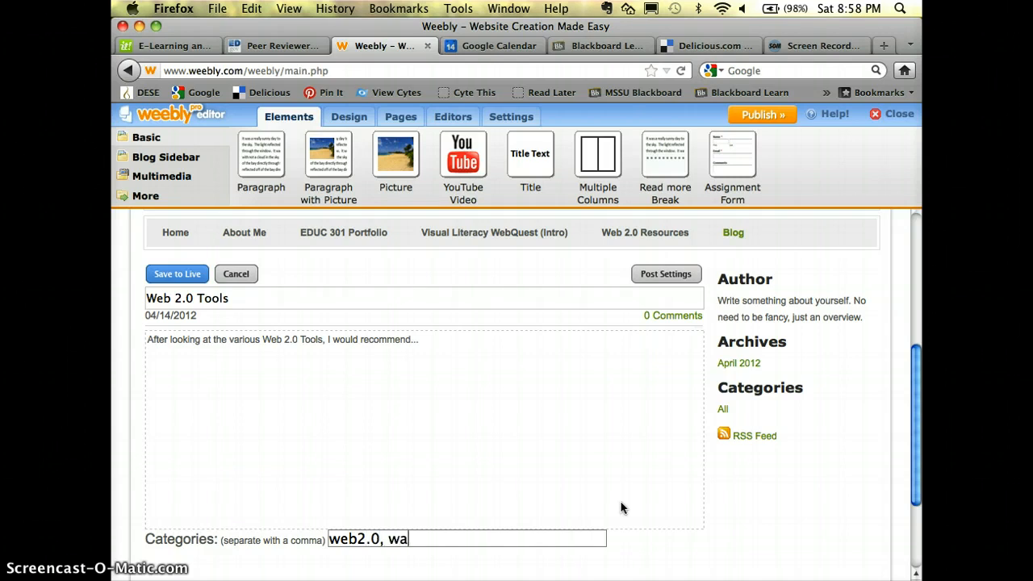
pyautogui.write('llwisher')
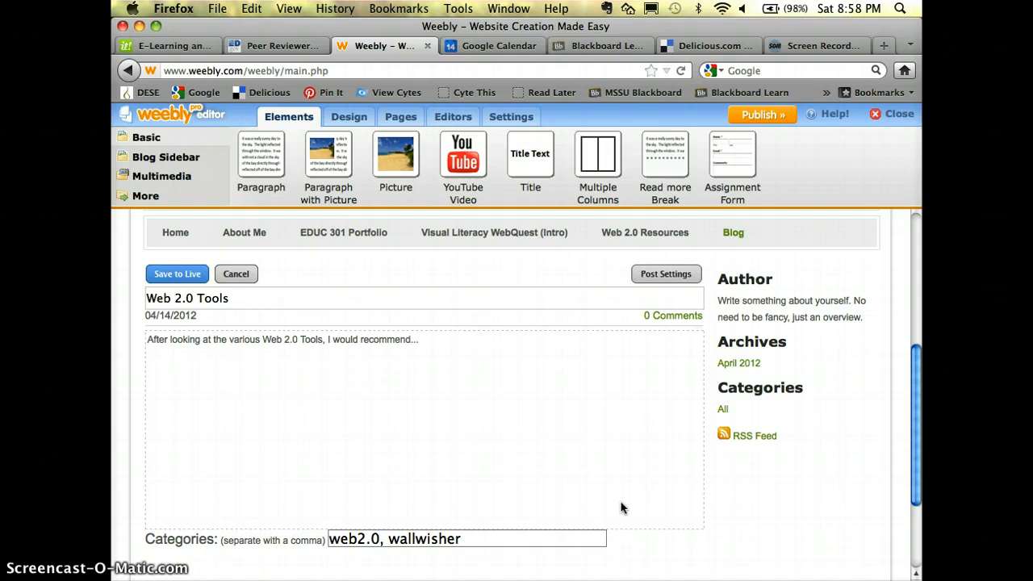
pyautogui.write(',')
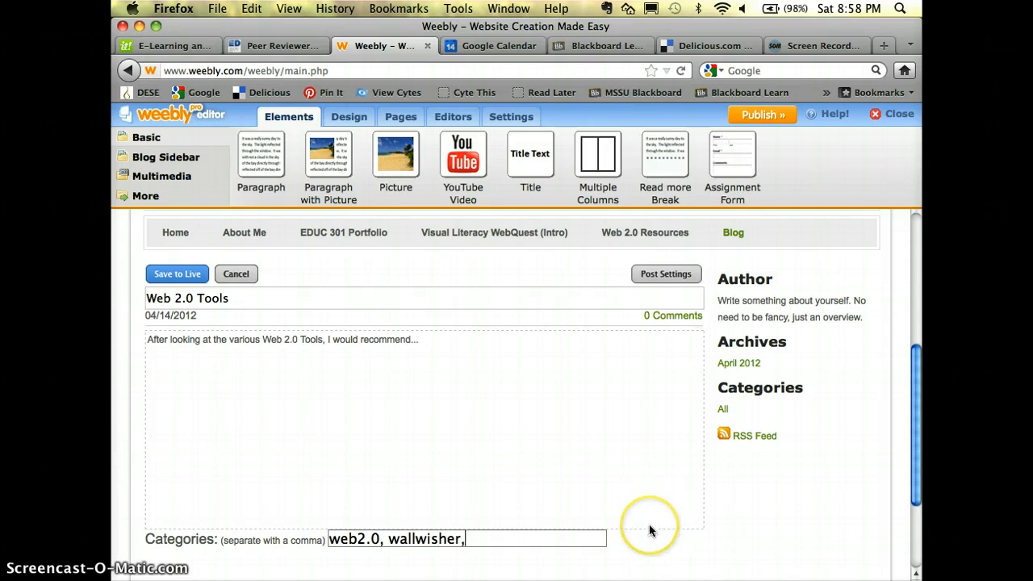
pyautogui.moveTo(652, 530)
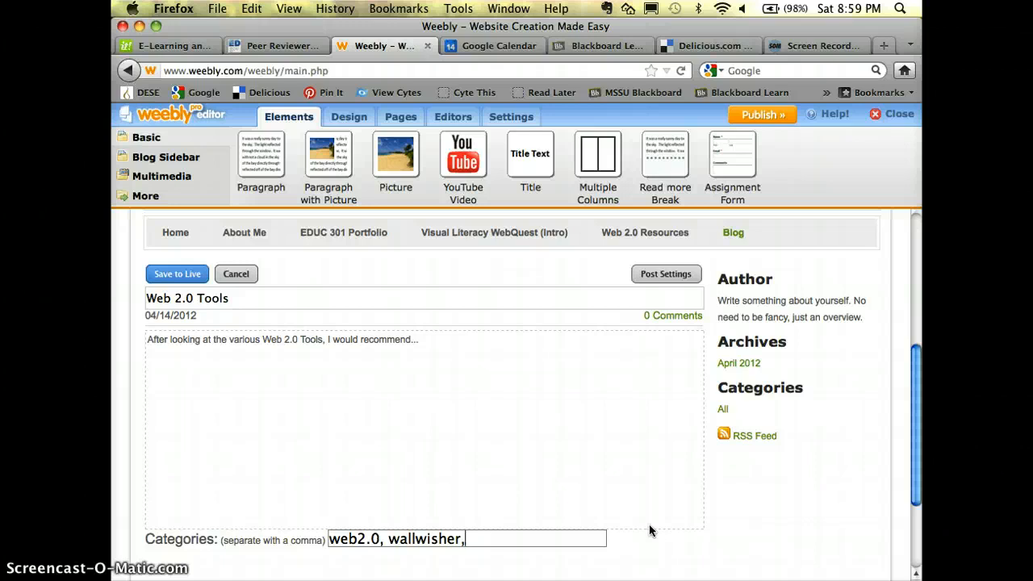
pyautogui.moveTo(442, 556)
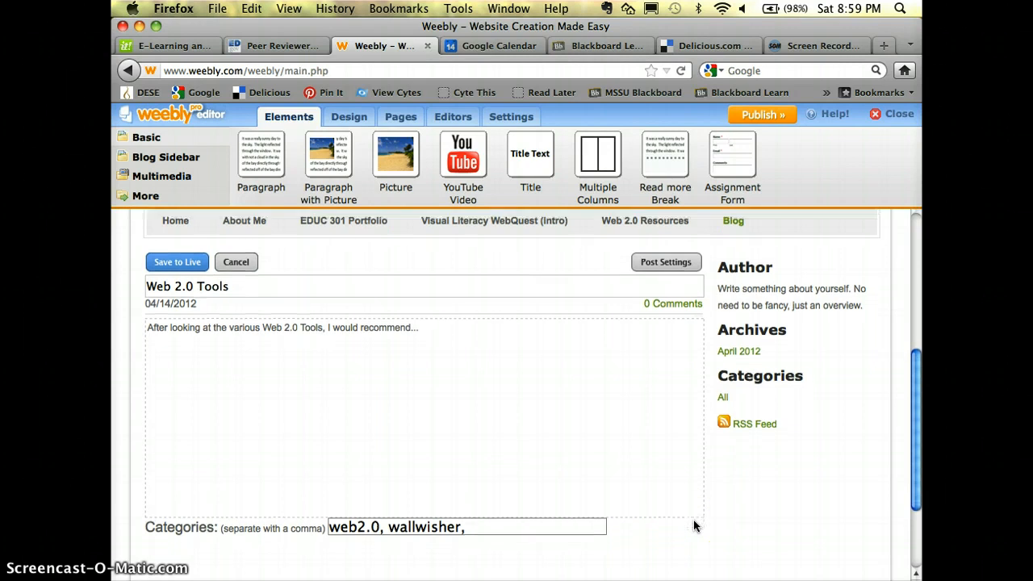
# Save the Web 2.0 Tools post live to the blog
pyautogui.scroll(-3)
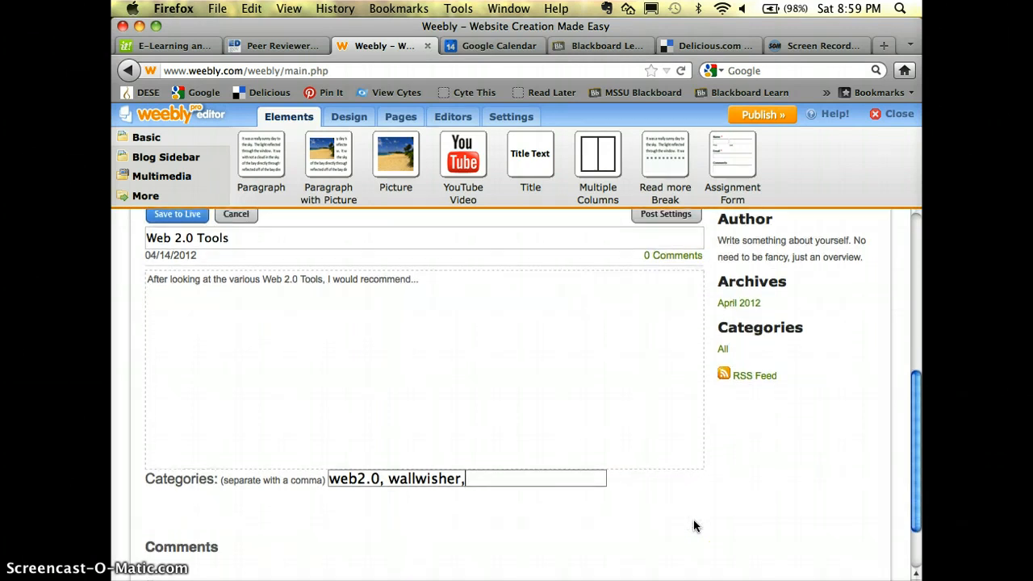
pyautogui.scroll(3)
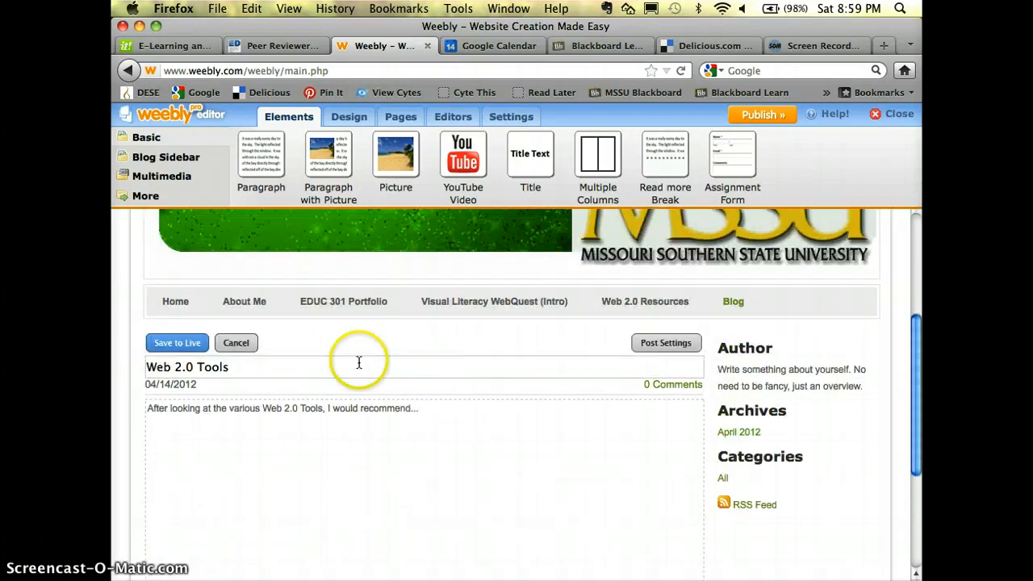
pyautogui.moveTo(297, 347)
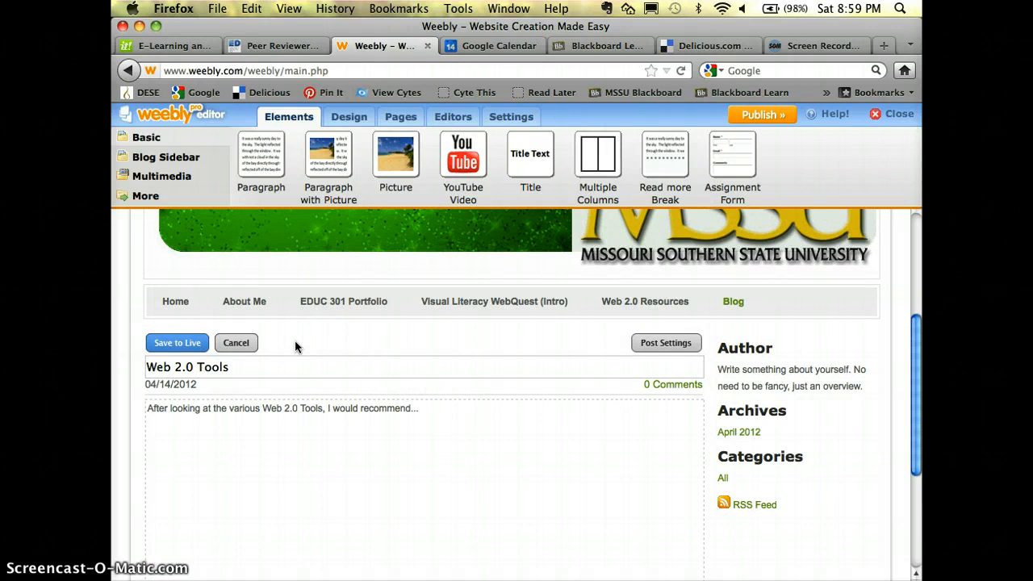
pyautogui.click(177, 342)
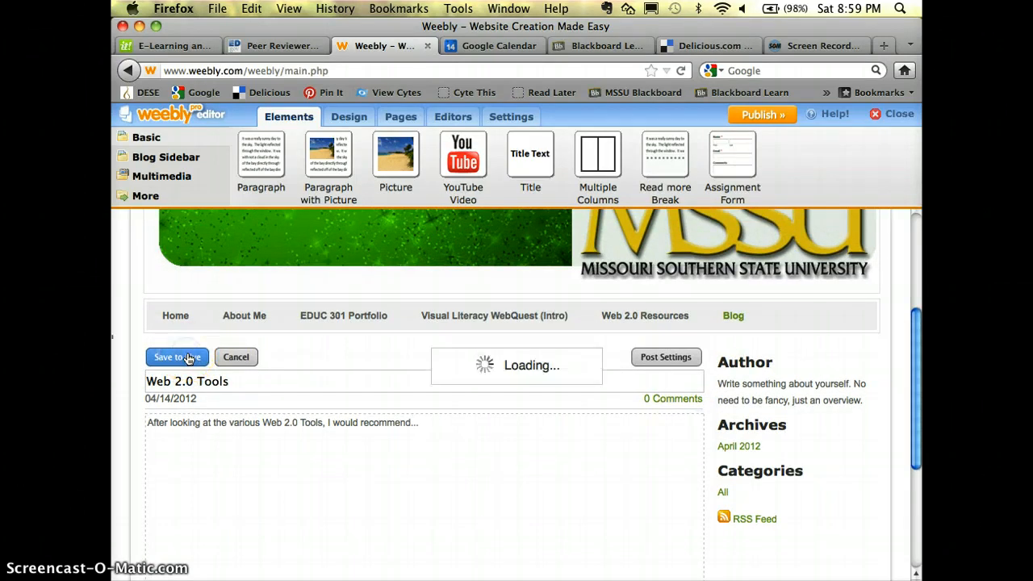
pyautogui.click(178, 357)
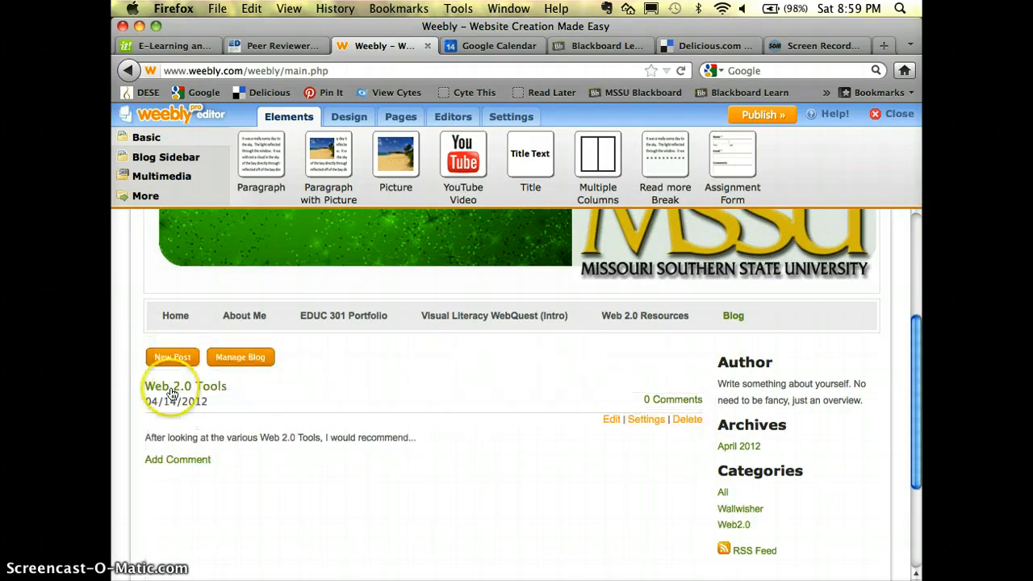
pyautogui.moveTo(242, 468)
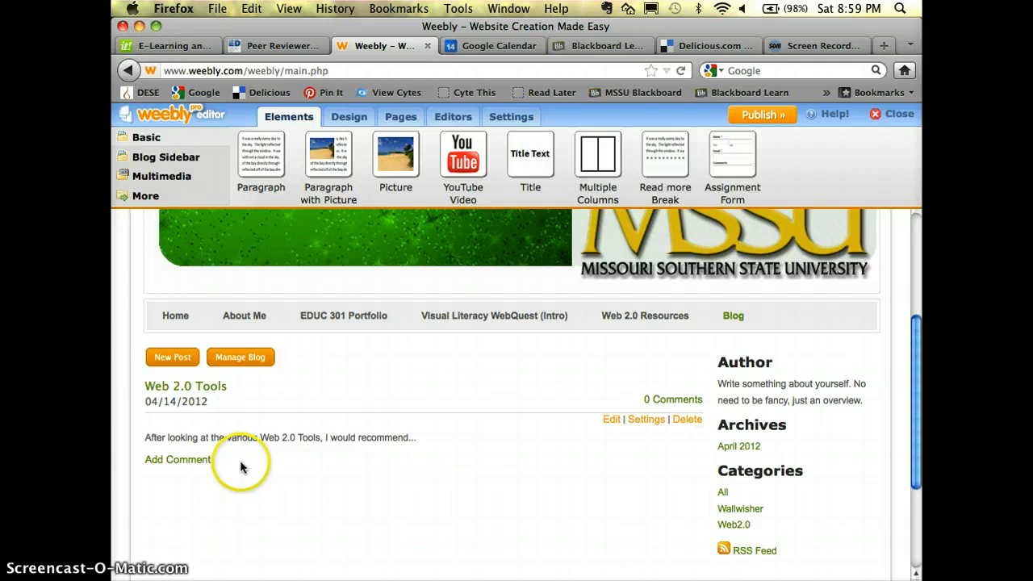
pyautogui.moveTo(597, 393)
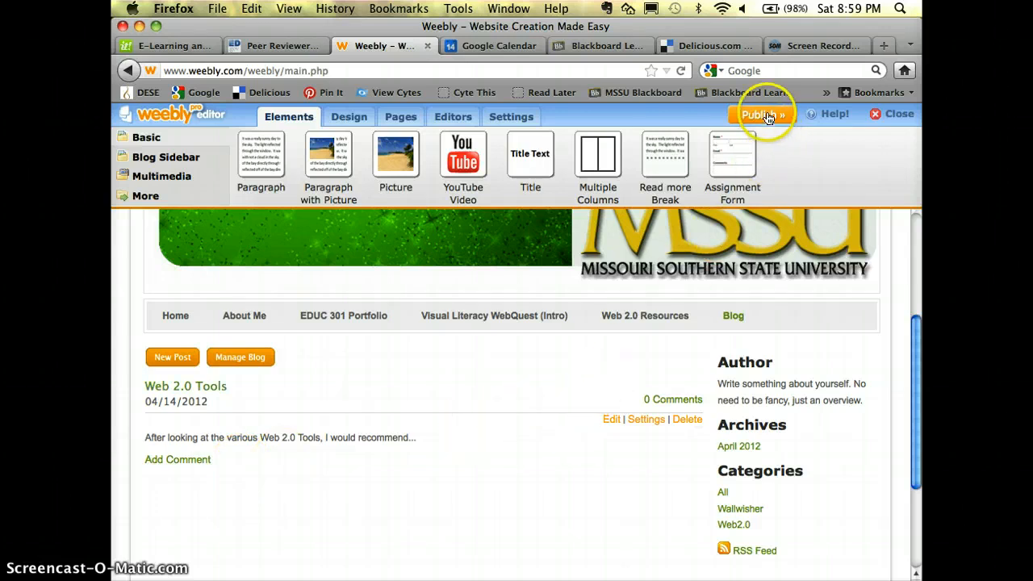
pyautogui.moveTo(661, 271)
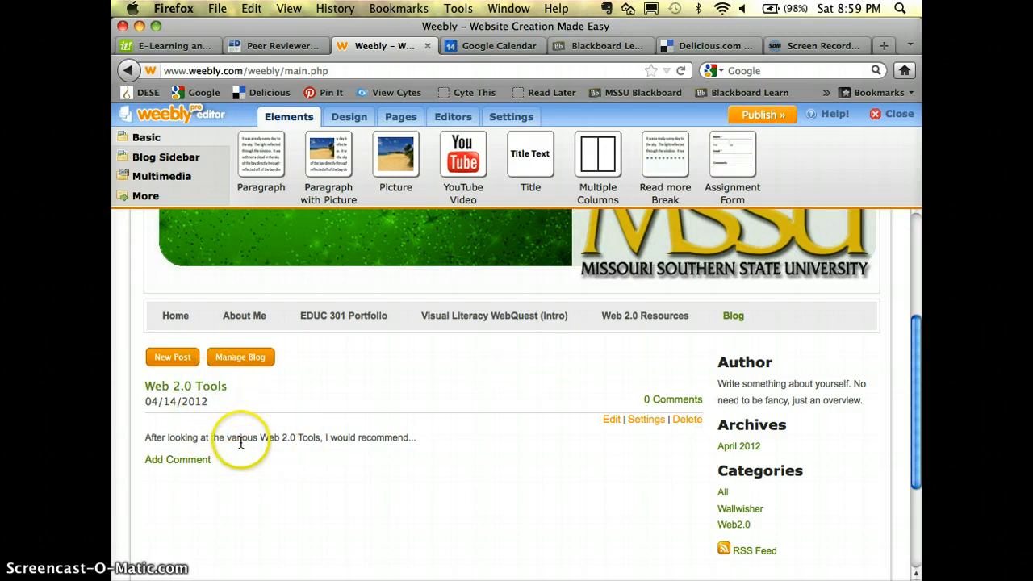
pyautogui.moveTo(284, 442)
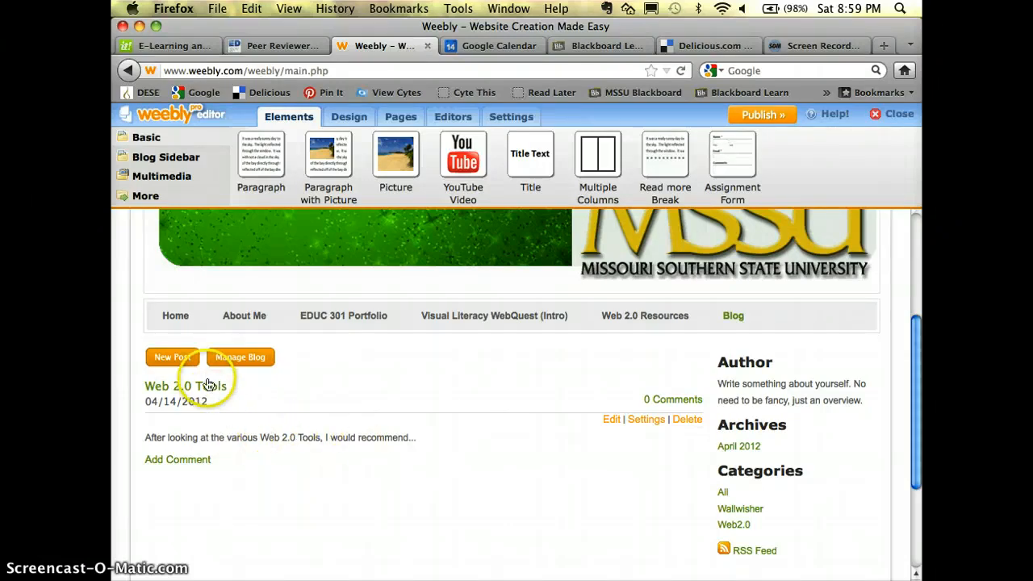
pyautogui.moveTo(171, 358)
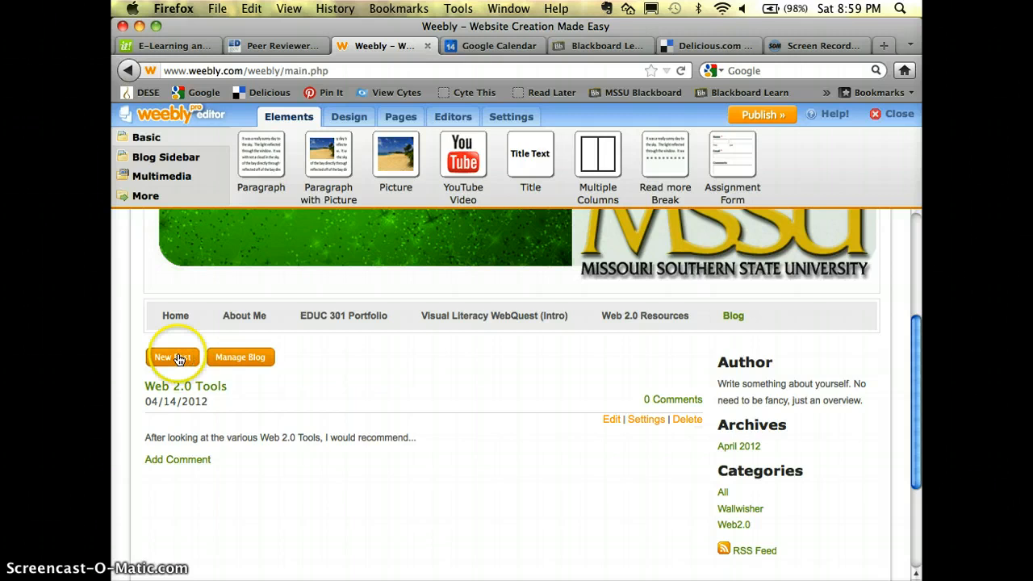
# Start a blank new post, then cancel it and confirm discarding it
pyautogui.click(171, 357)
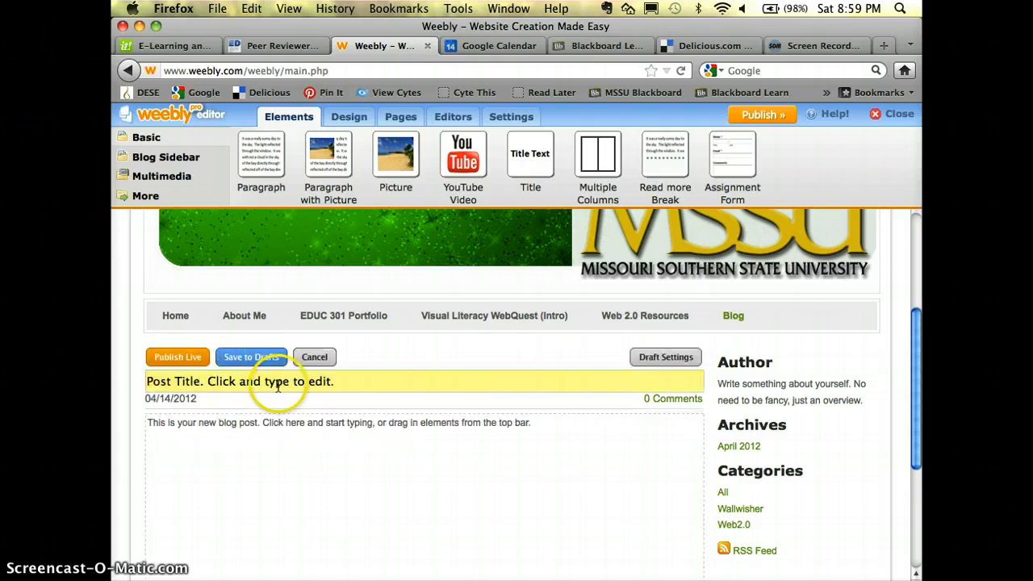
pyautogui.scroll(-3)
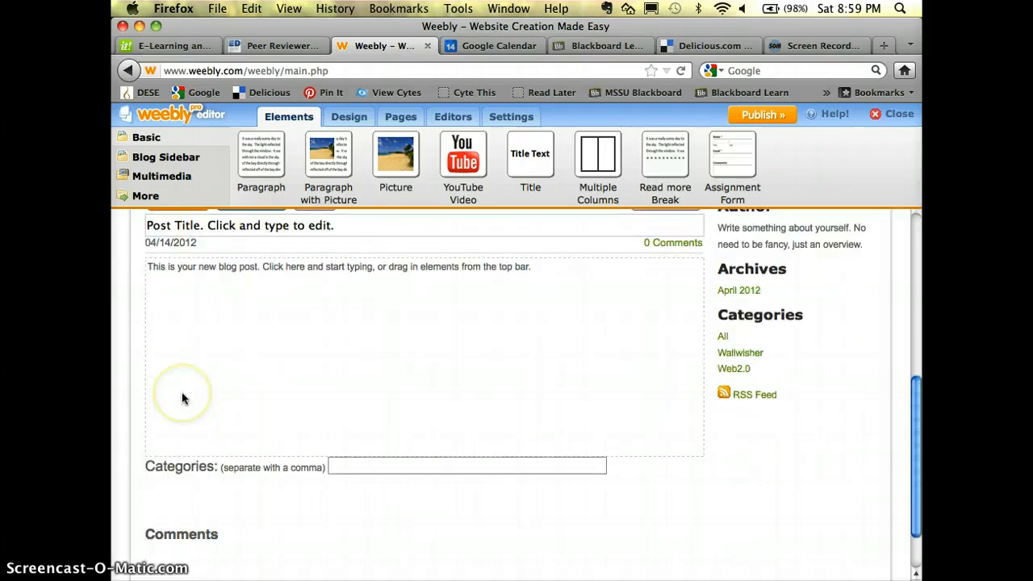
pyautogui.scroll(3)
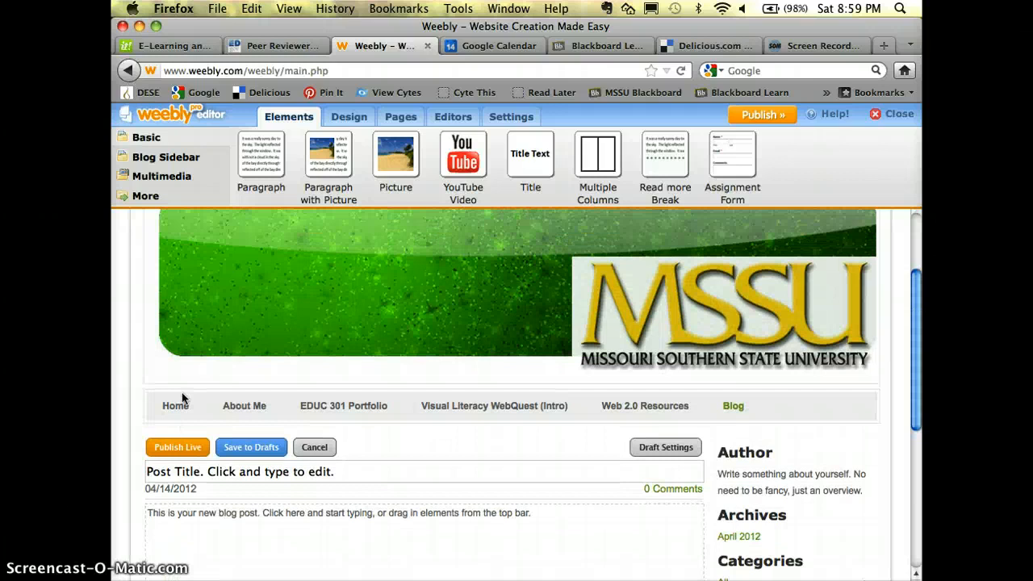
pyautogui.click(313, 447)
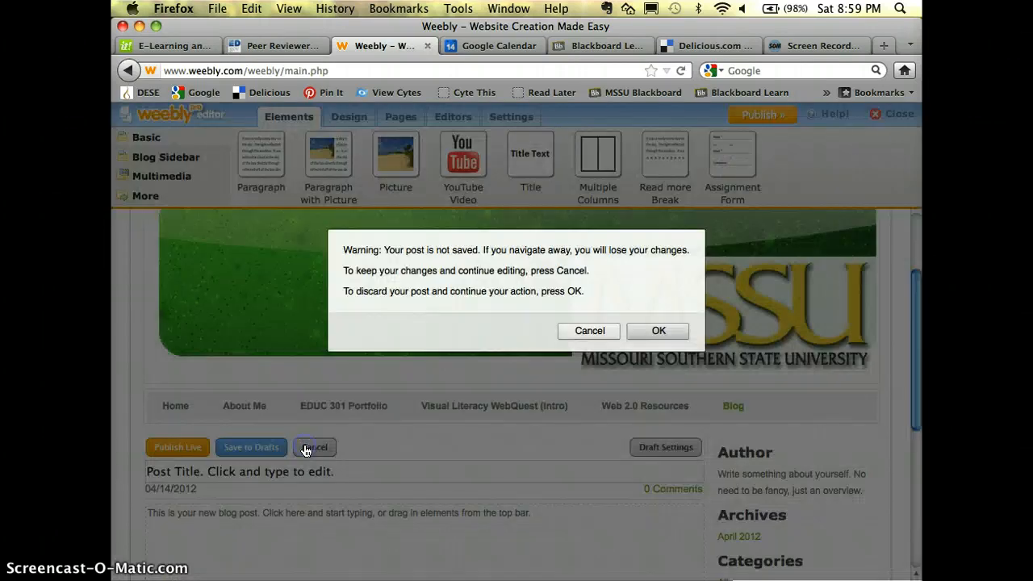
pyautogui.click(658, 329)
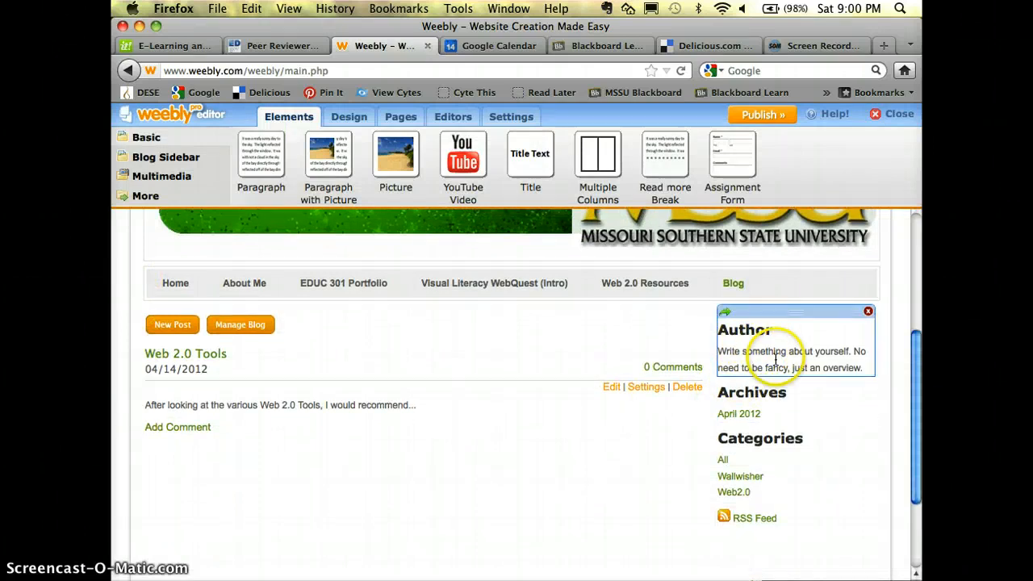
# Replace the Author placeholder with Krista Lawyer-Reynolds's Technology Integration Educator and adjunct bio
pyautogui.click(774, 358)
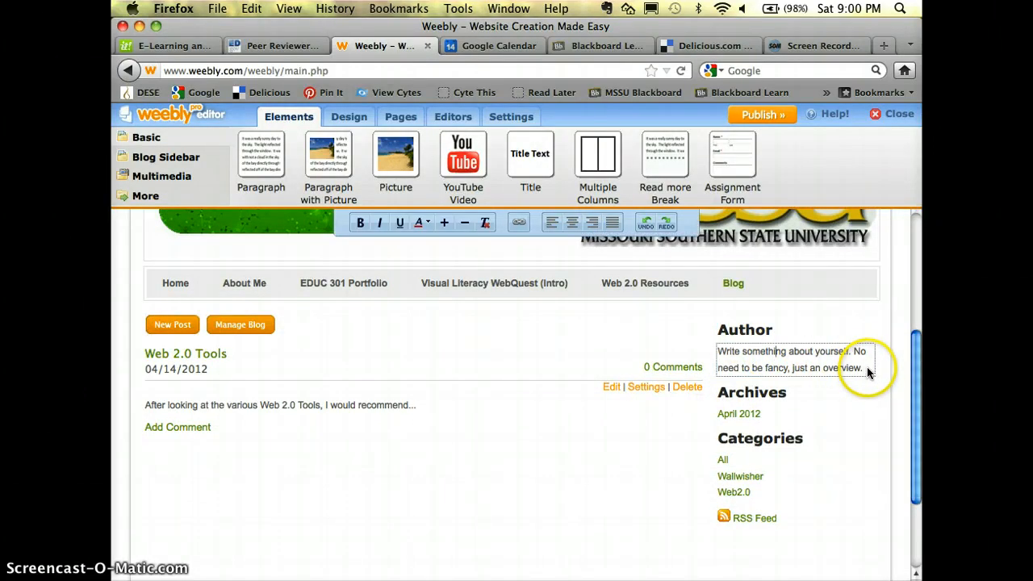
pyautogui.tripleClick(791, 358)
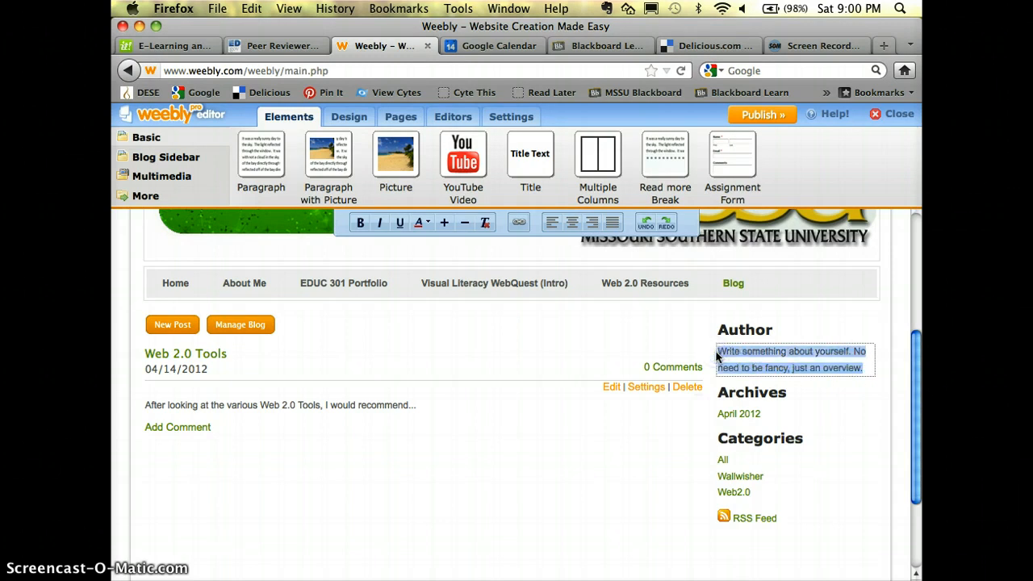
pyautogui.write('My name is Ki')
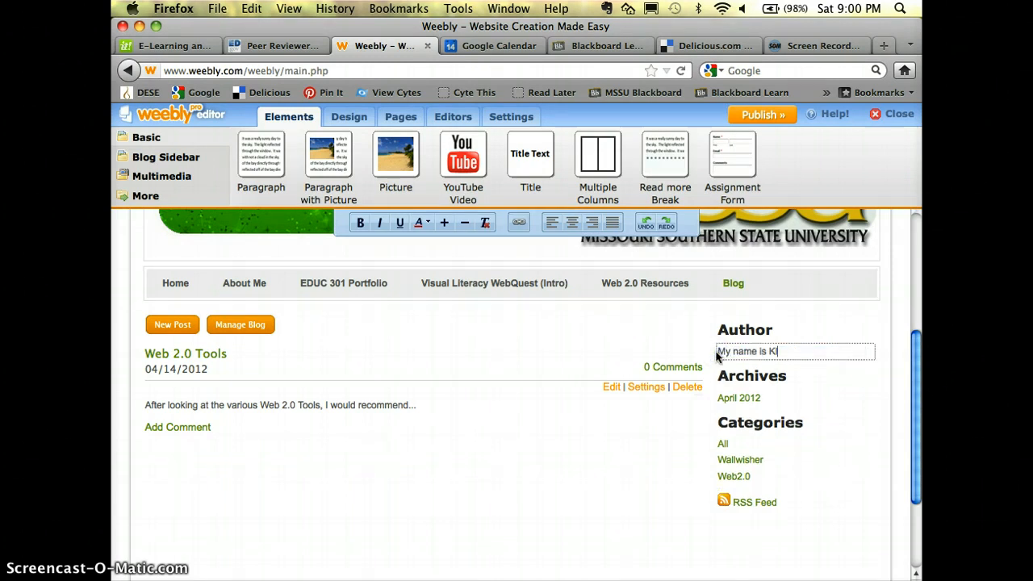
pyautogui.write('rista Lawyer')
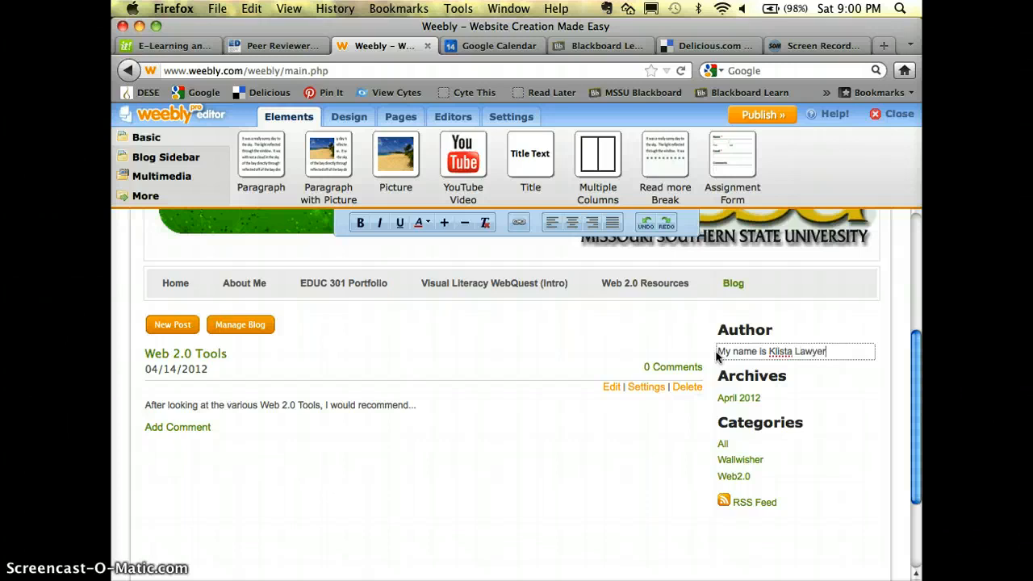
pyautogui.write('-Re')
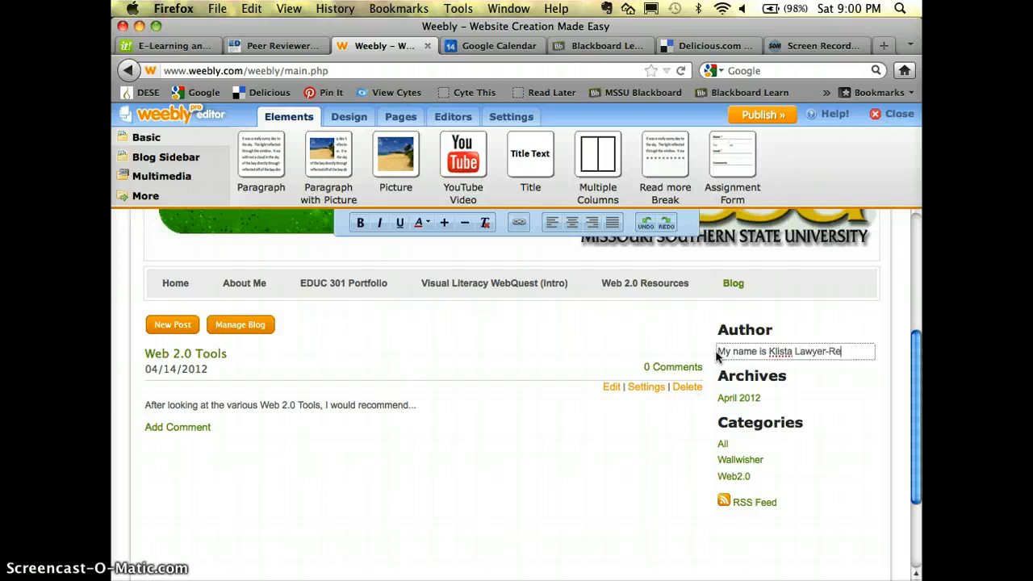
pyautogui.write('ynolds.')
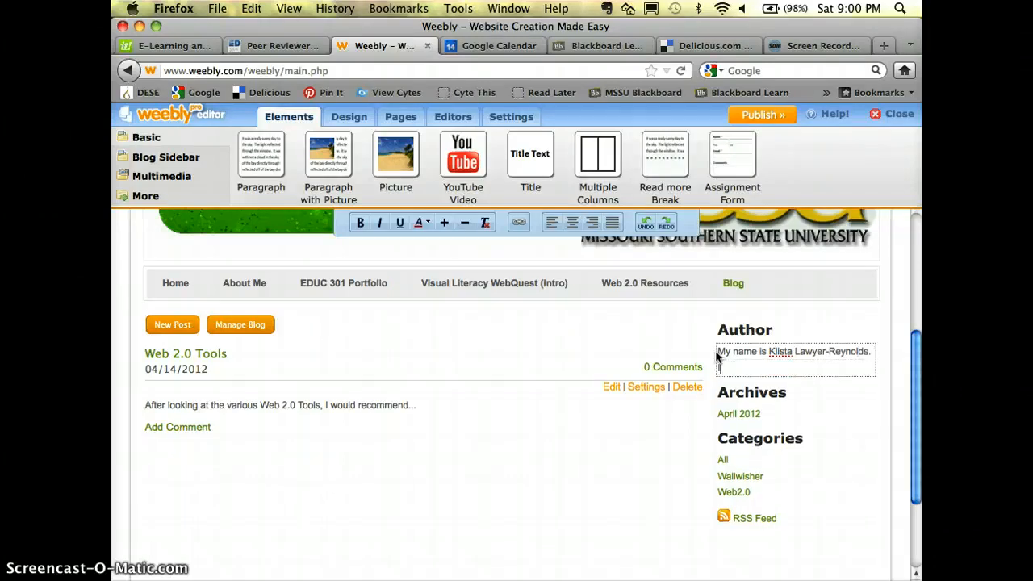
pyautogui.write('I am the T')
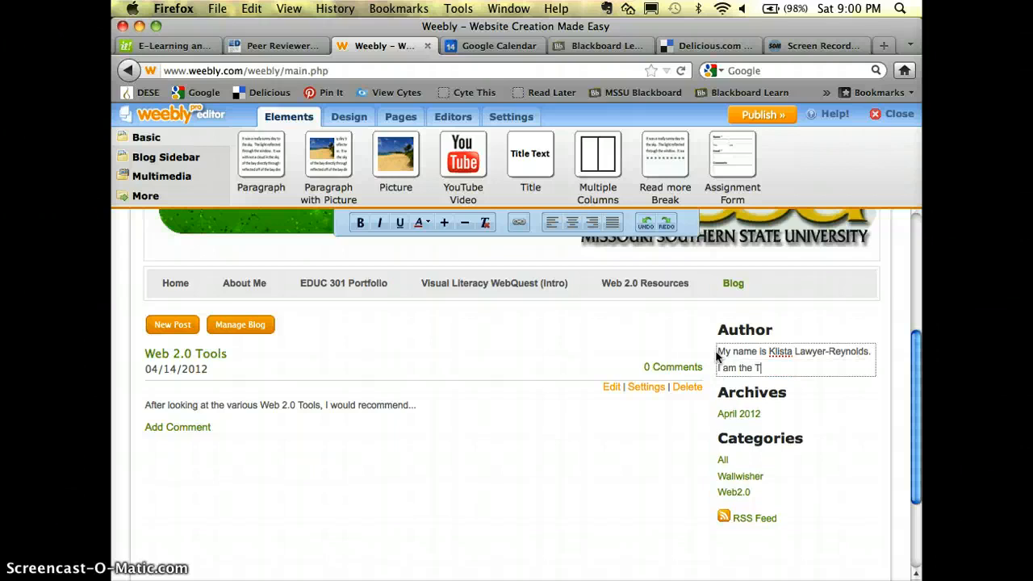
pyautogui.write('echnology Int')
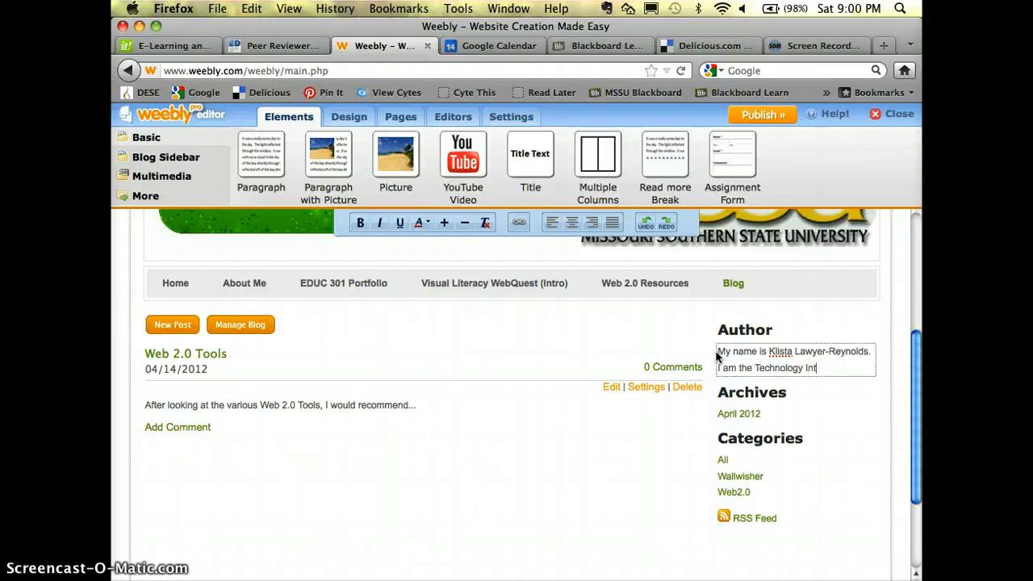
pyautogui.write('Integration Educa')
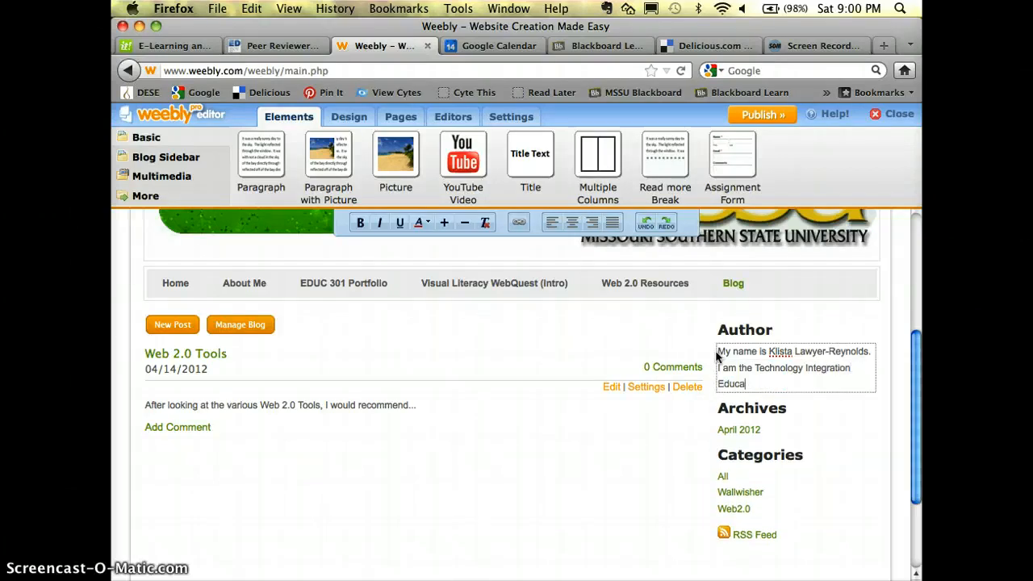
pyautogui.write('tor and adjunct professor for MSSU.')
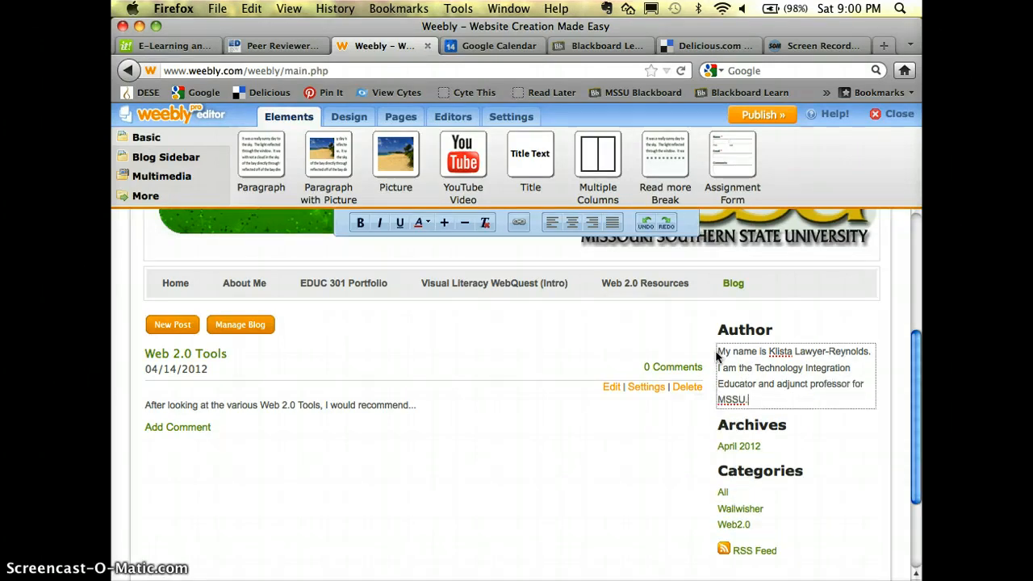
pyautogui.moveTo(686, 471)
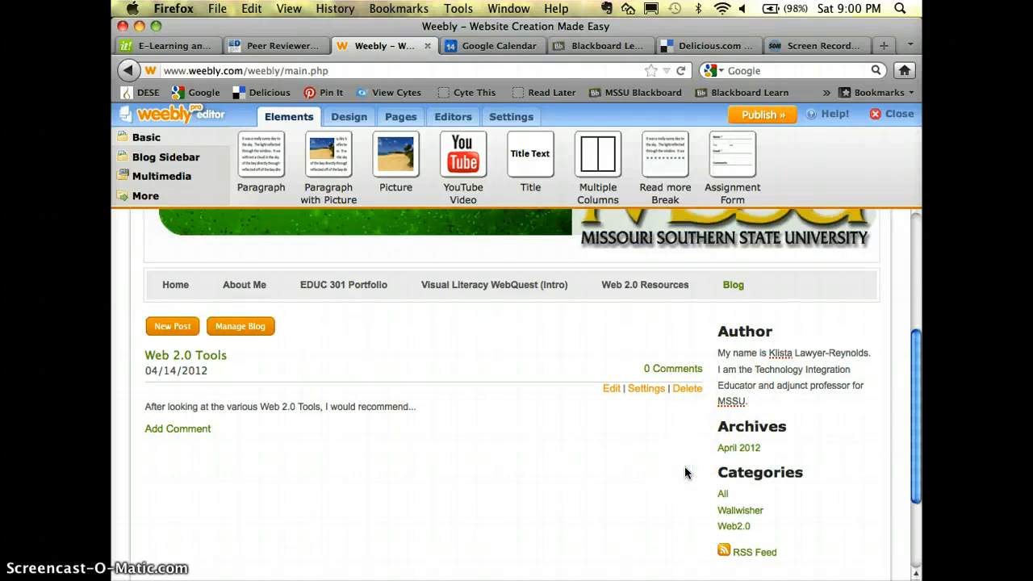
pyautogui.scroll(3)
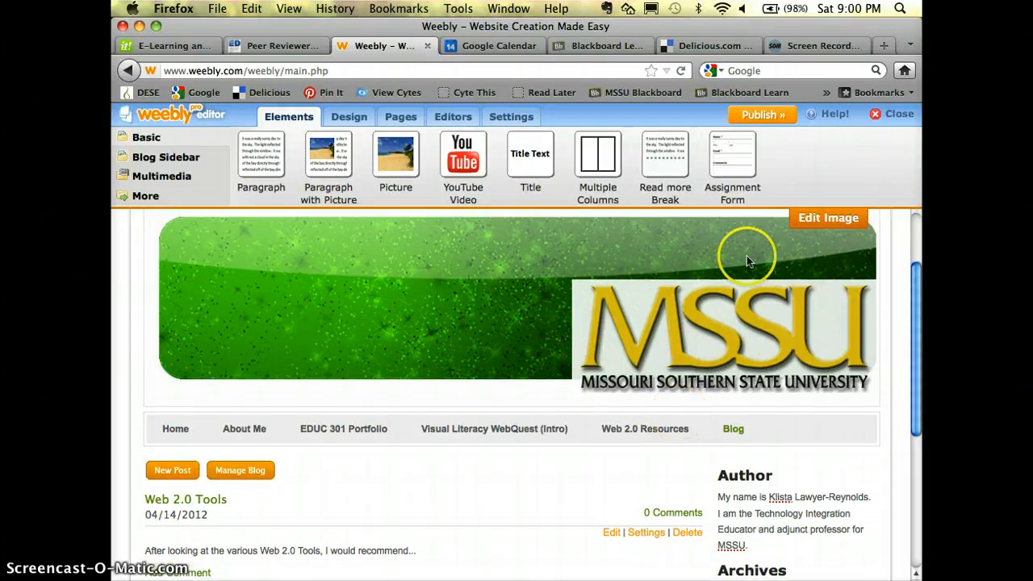
# Publish the site and follow the Website Published link to the live site
pyautogui.click(761, 113)
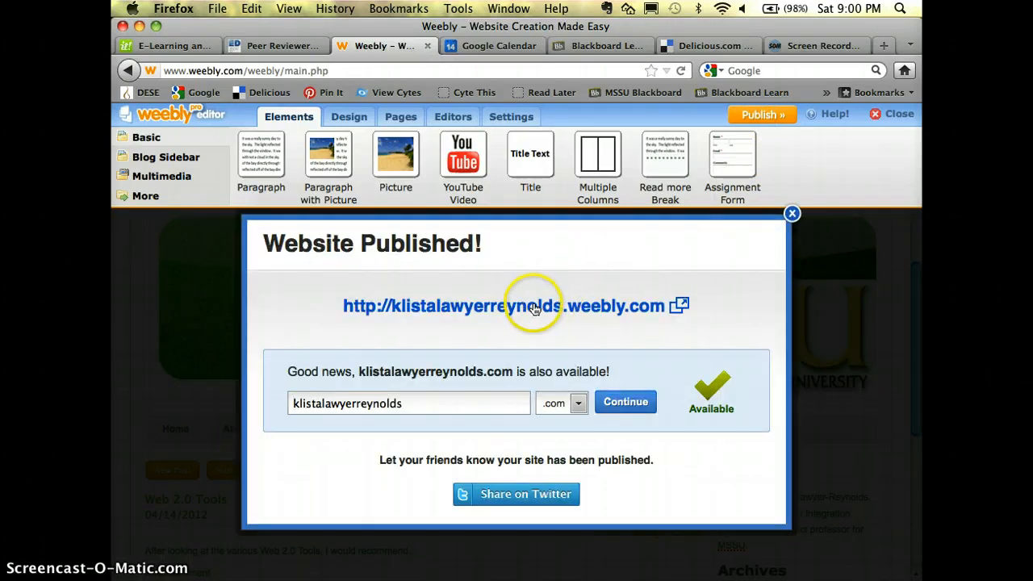
pyautogui.click(513, 306)
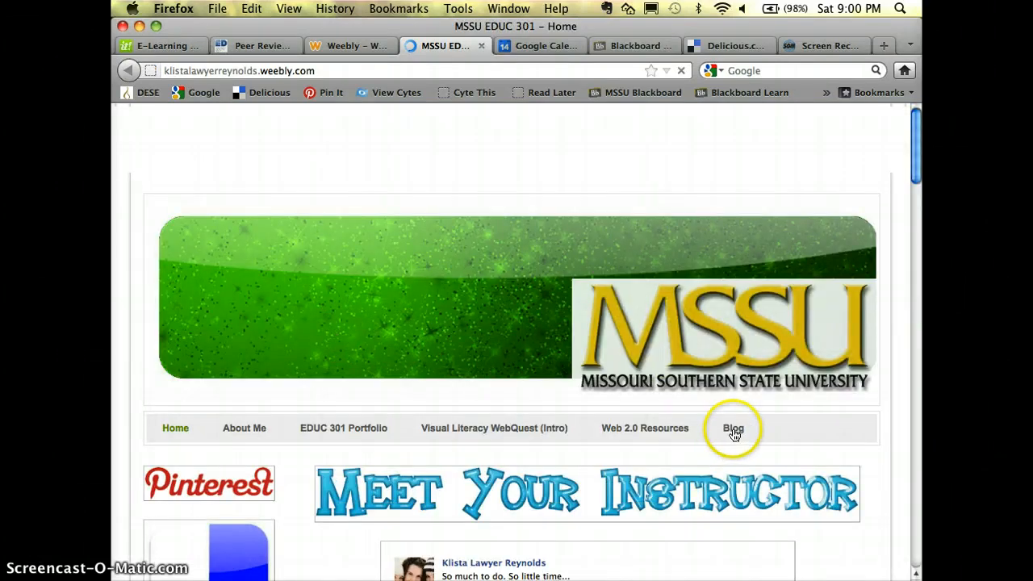
# View the live Blog page with the post and sidebar, then select its web address
pyautogui.click(732, 428)
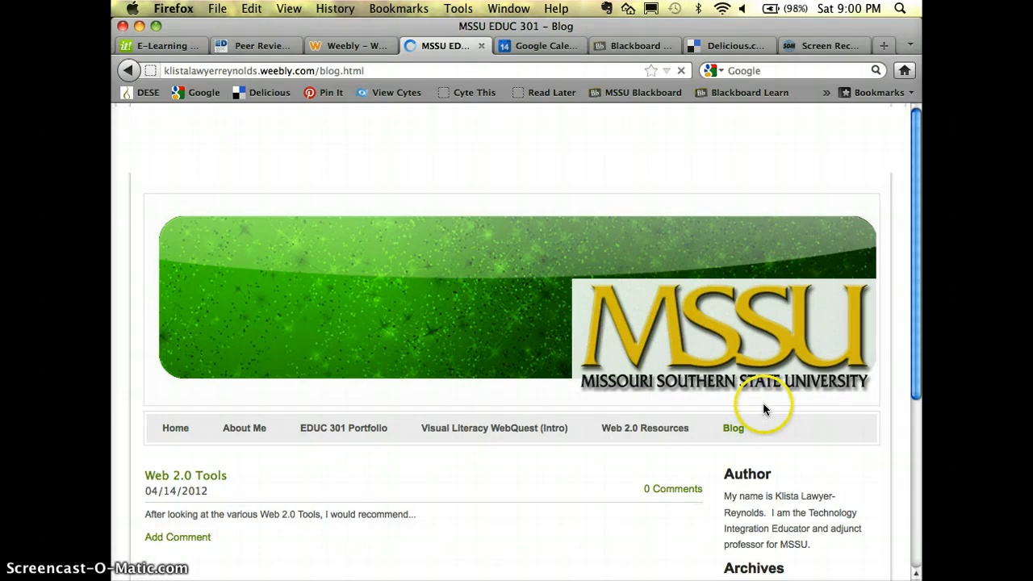
pyautogui.scroll(-3)
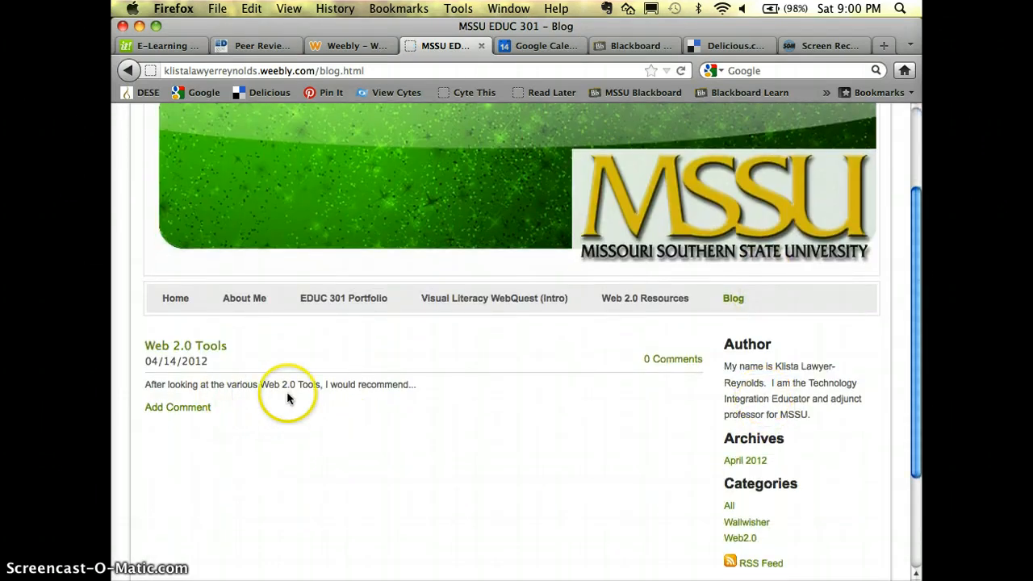
pyautogui.moveTo(395, 384)
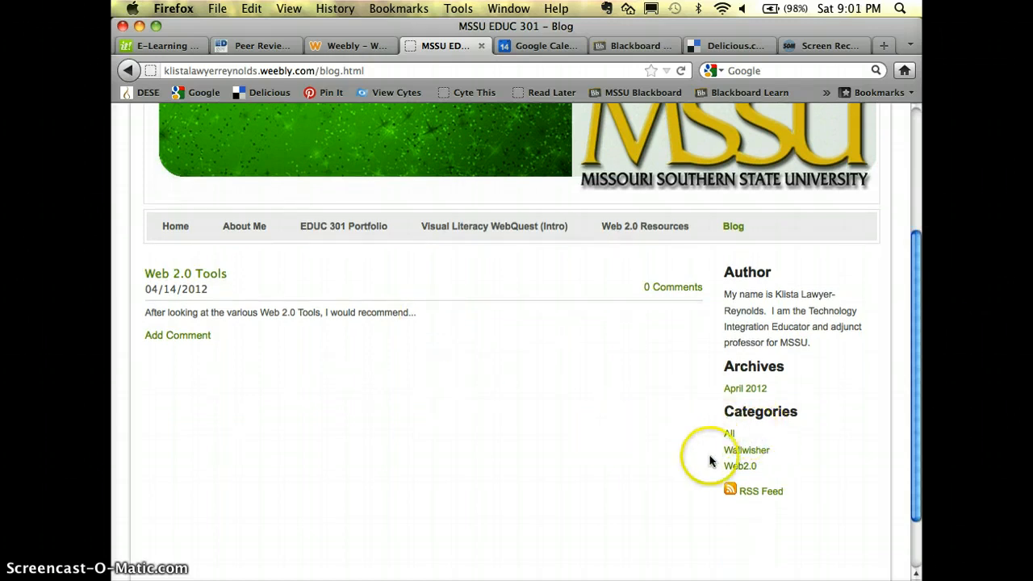
pyautogui.moveTo(742, 458)
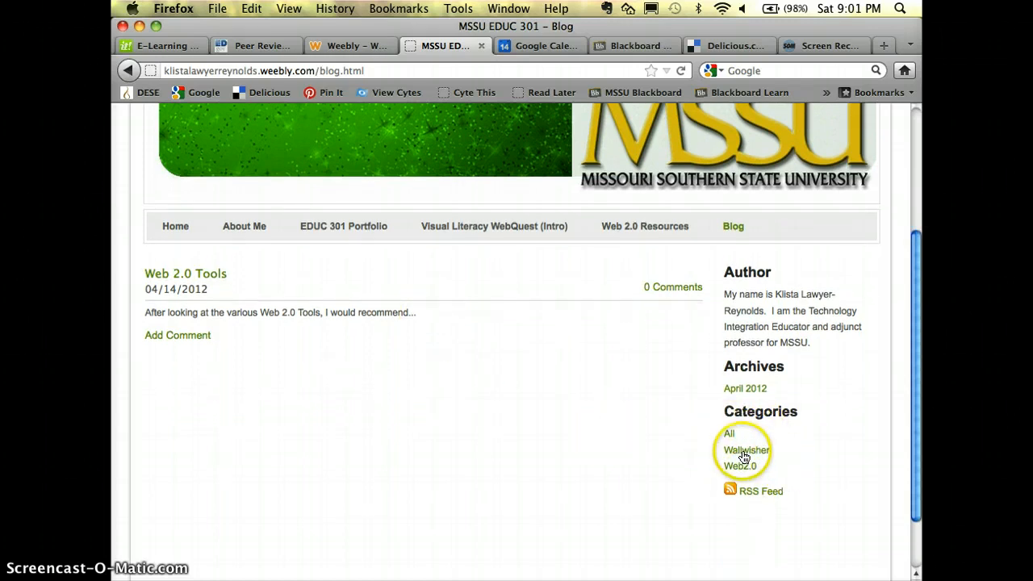
pyautogui.moveTo(666, 420)
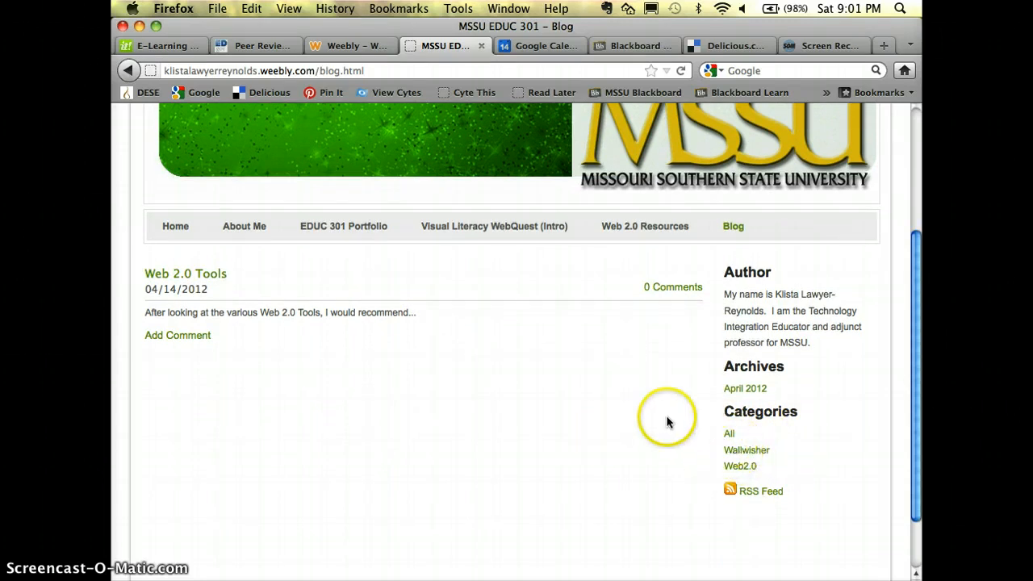
pyautogui.moveTo(741, 455)
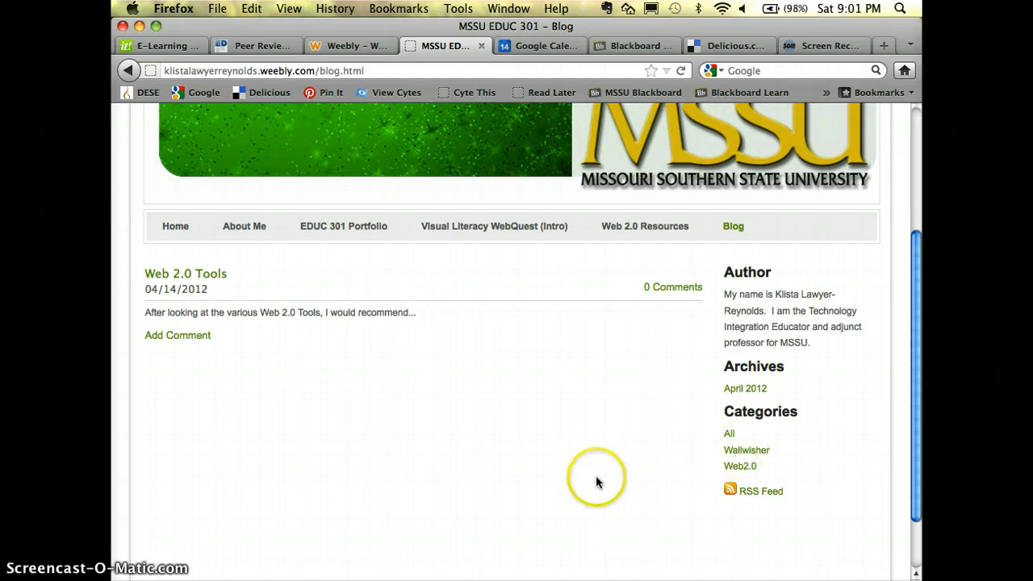
pyautogui.scroll(3)
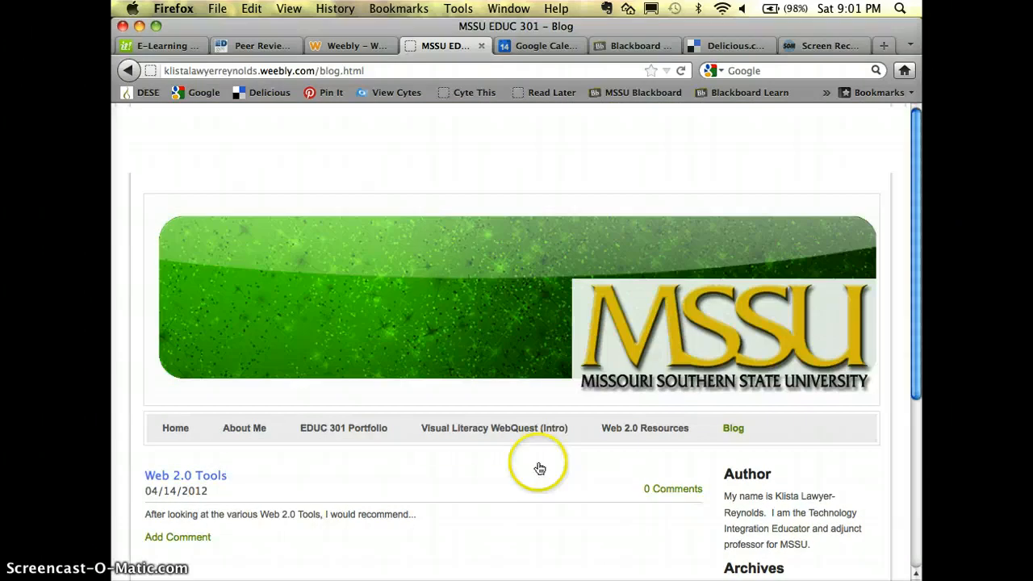
pyautogui.moveTo(294, 116)
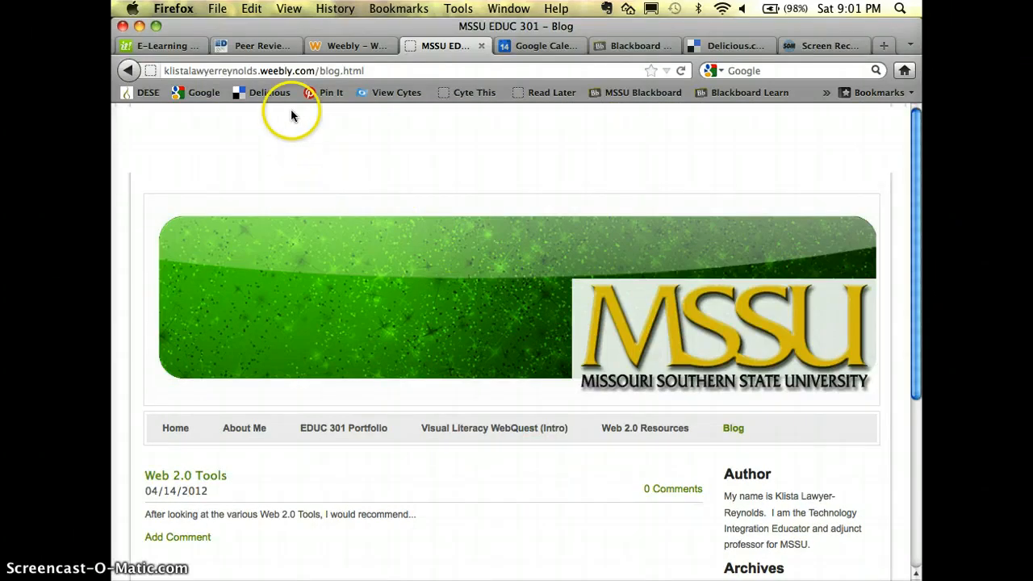
pyautogui.click(290, 71)
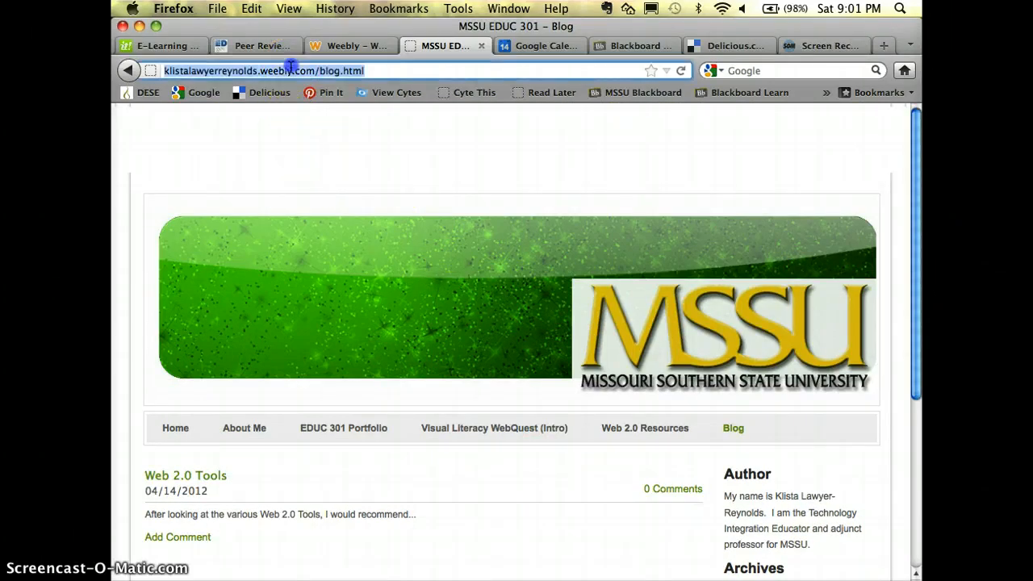